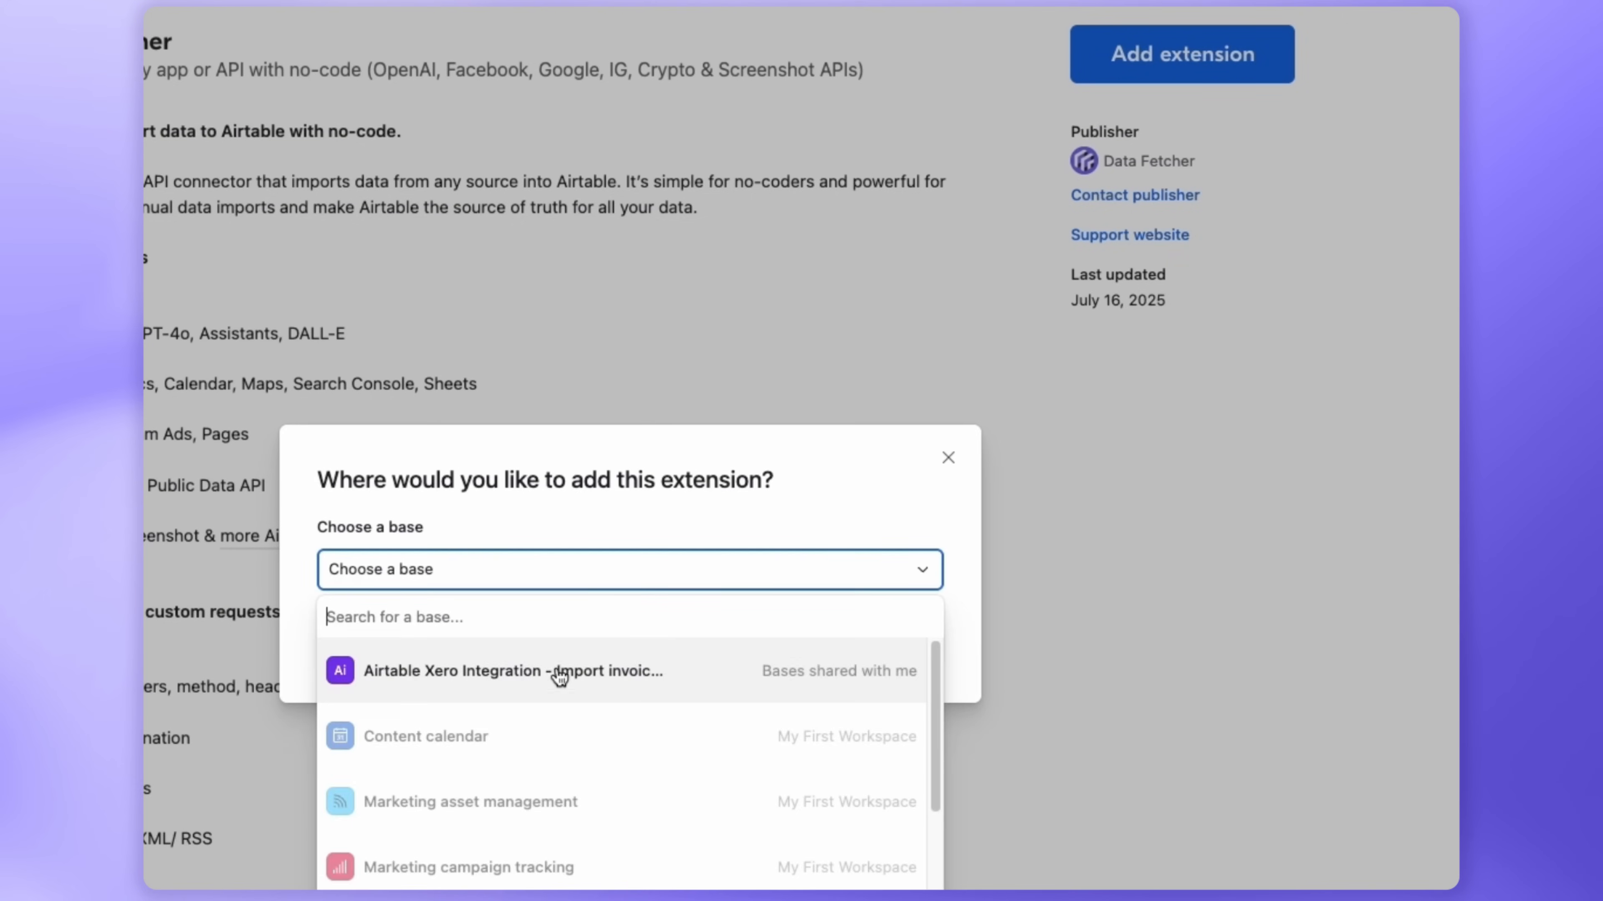
- Add the Data Fetcher extension to the Airtable Xero Integration base
{"action": "left_click", "coordinate": [509, 670]}
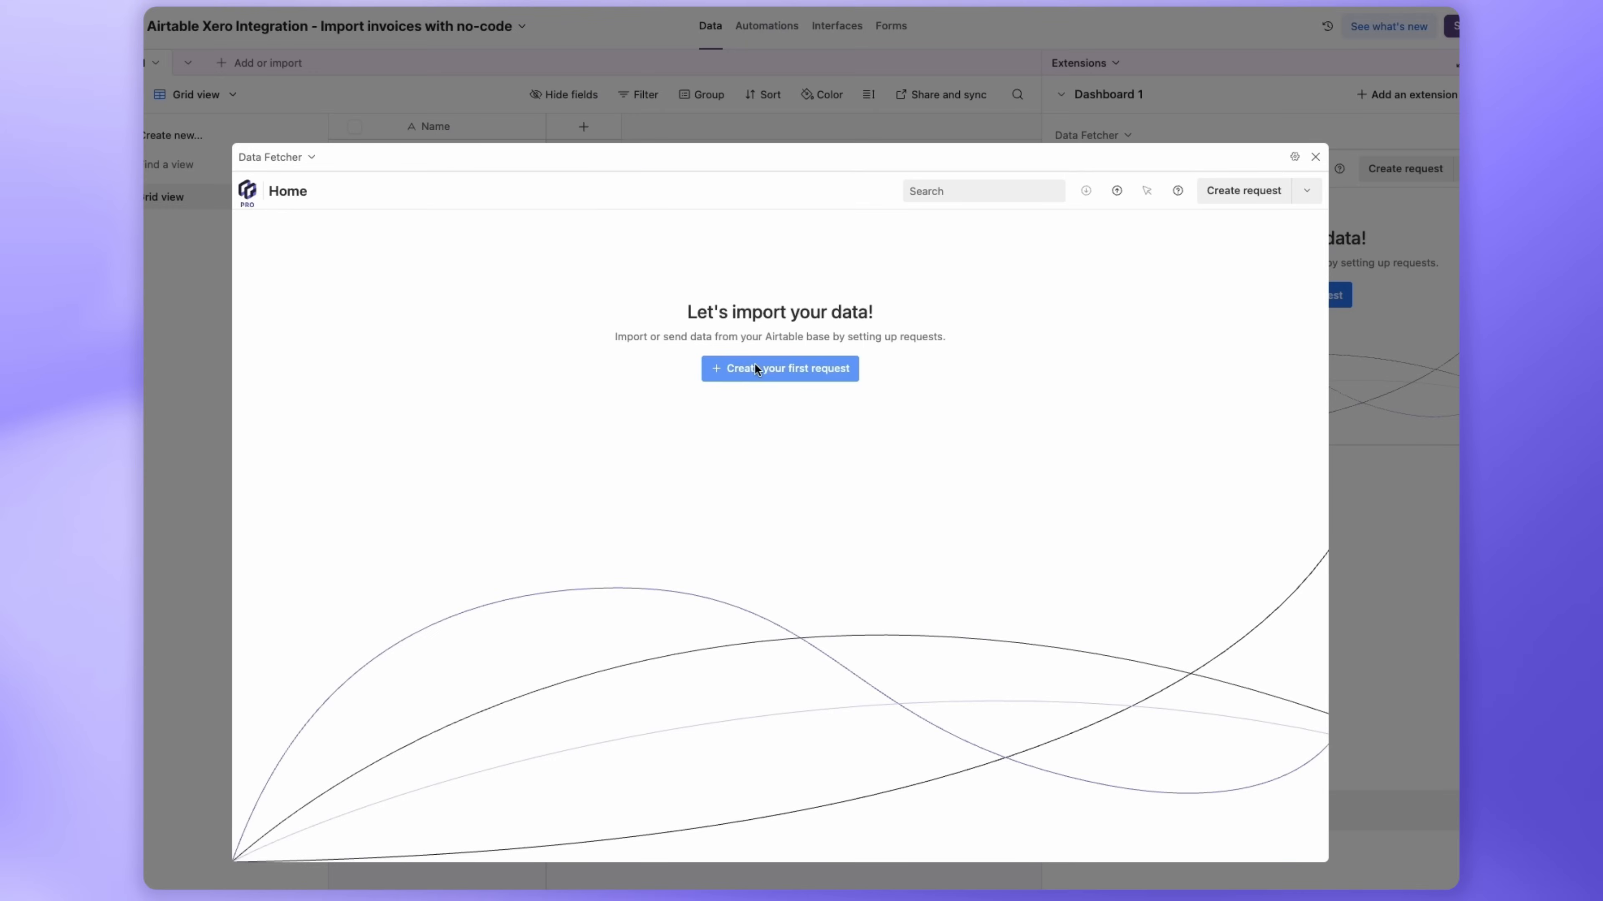
- Create the first request and choose Xero as its source application
{"action": "left_click", "coordinate": [778, 368]}
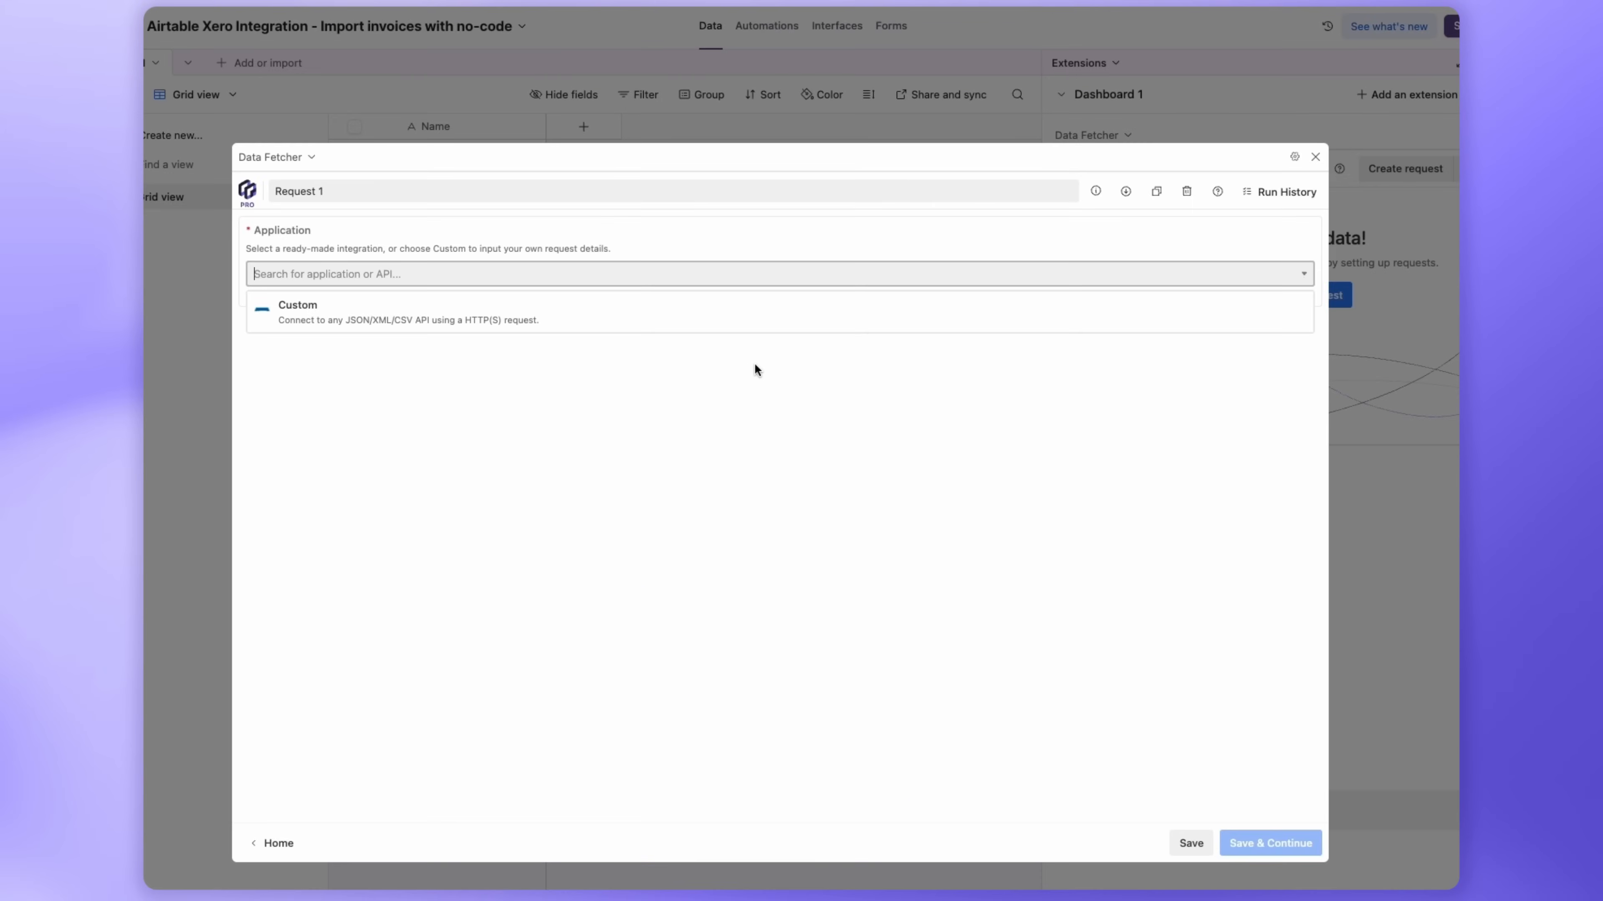
{"action": "type", "text": "xe"}
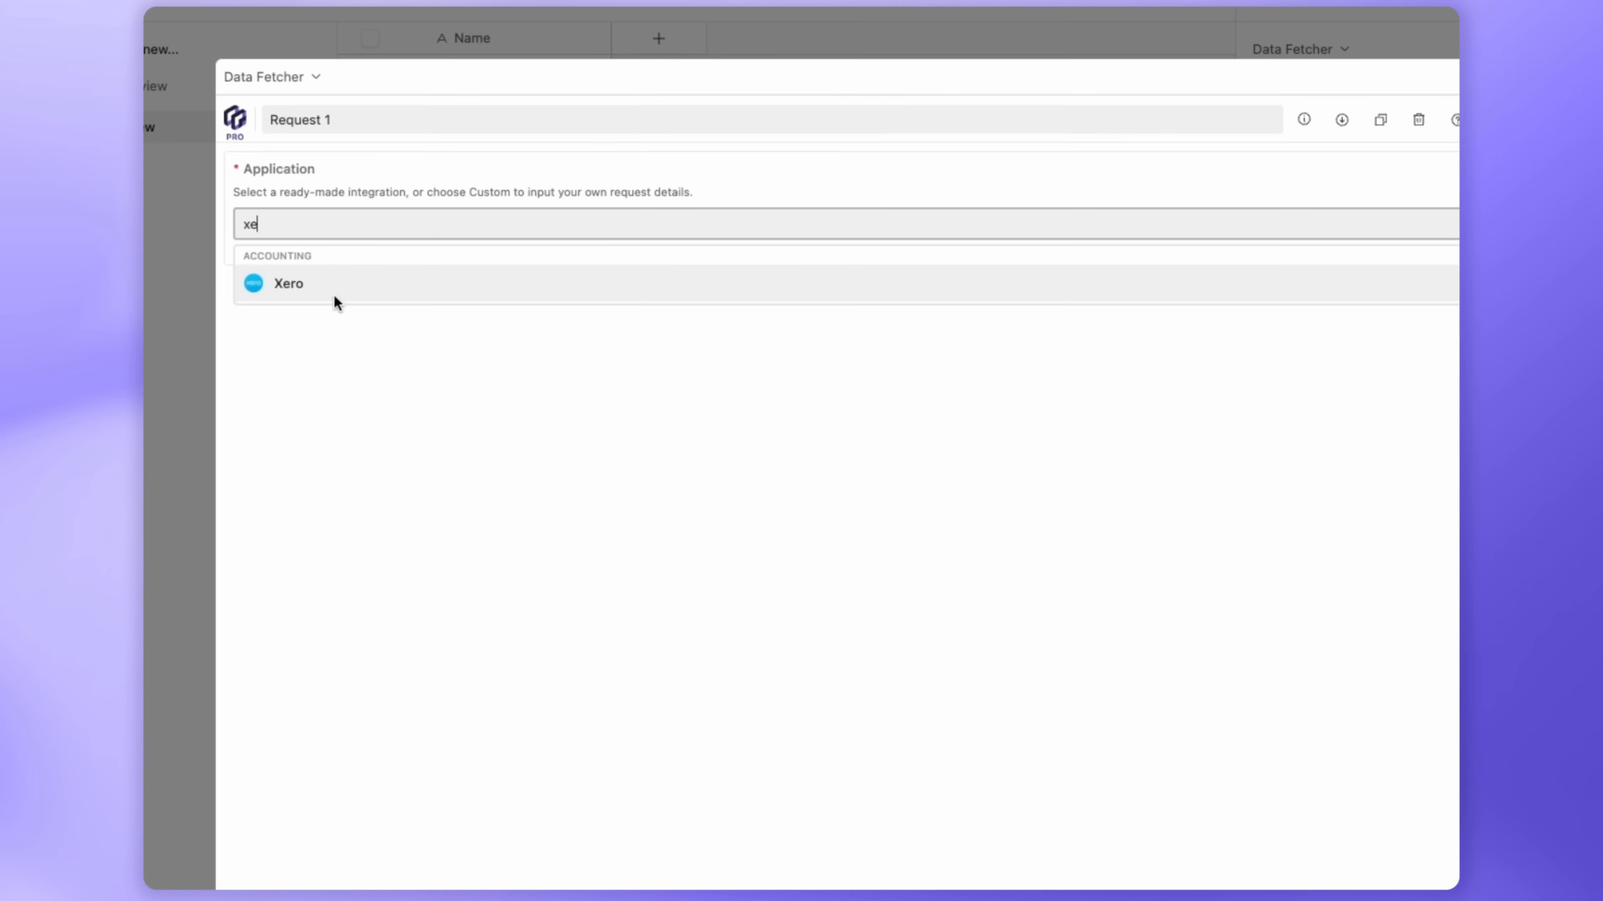
{"action": "left_click", "coordinate": [288, 283]}
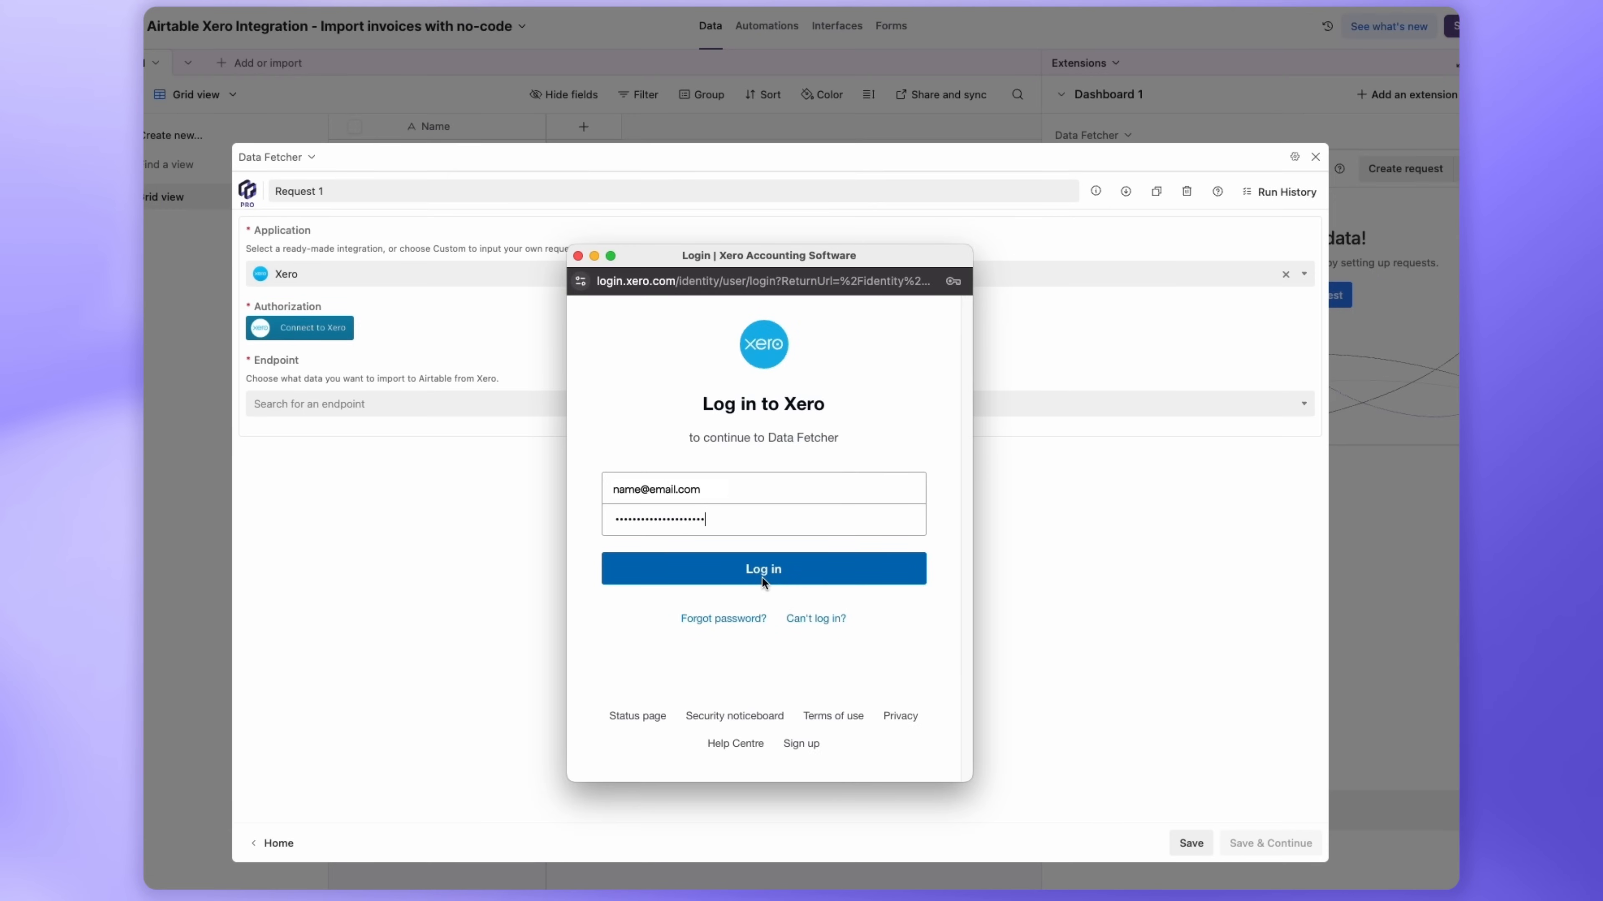
- Log in to Xero and allow Data Fetcher access to the Acme Corporation 2 organisation
{"action": "left_click", "coordinate": [762, 568]}
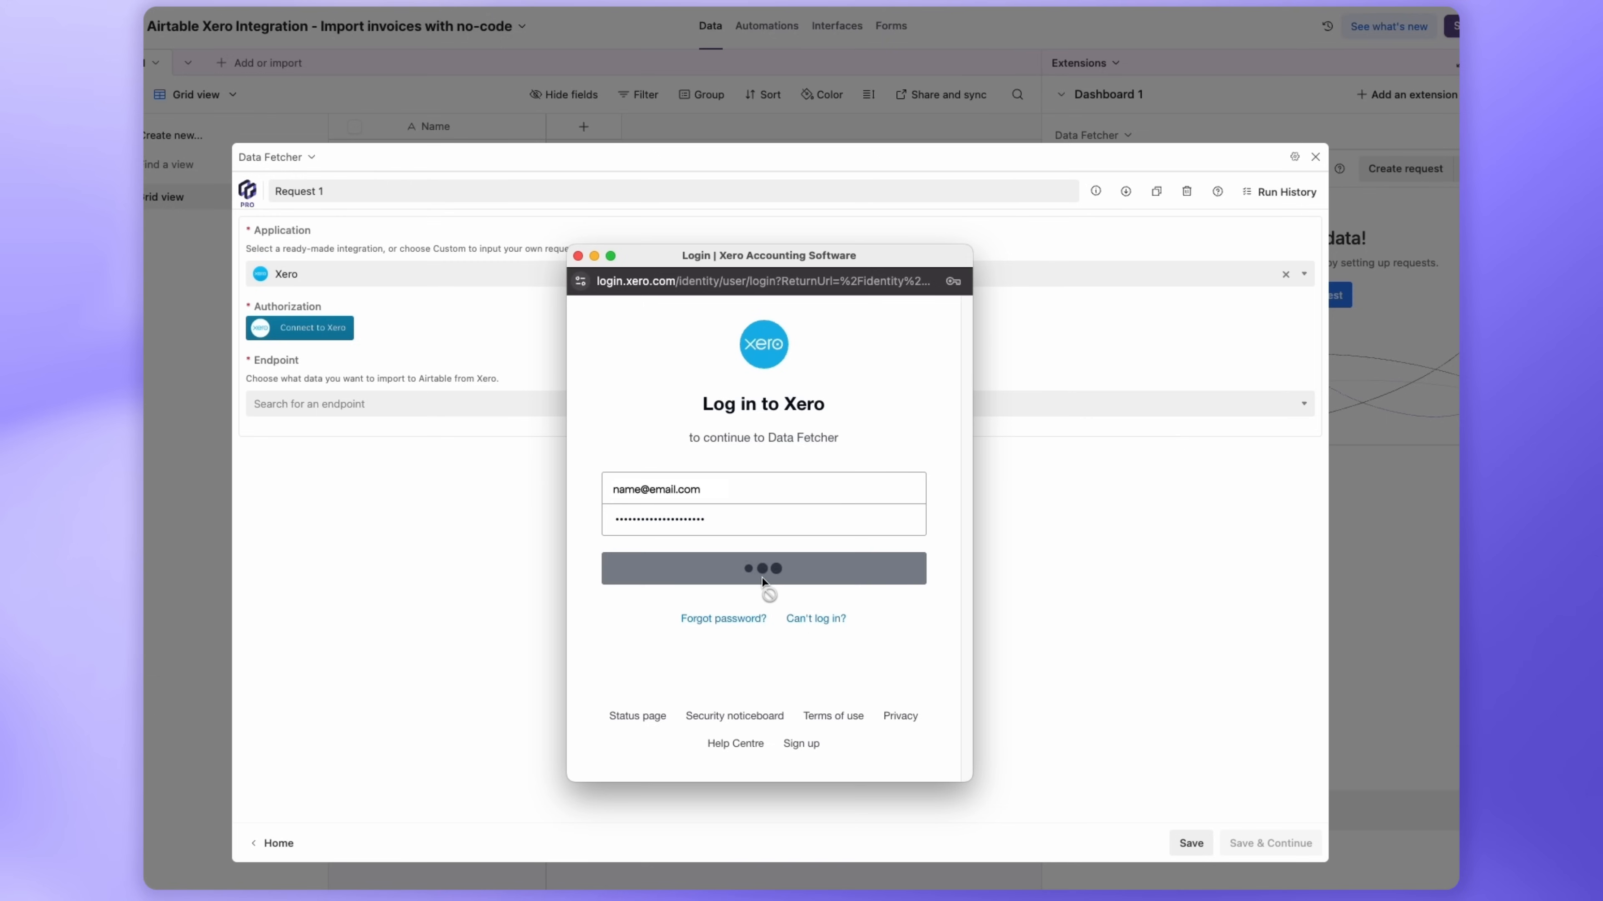
{"action": "left_click", "coordinate": [762, 569]}
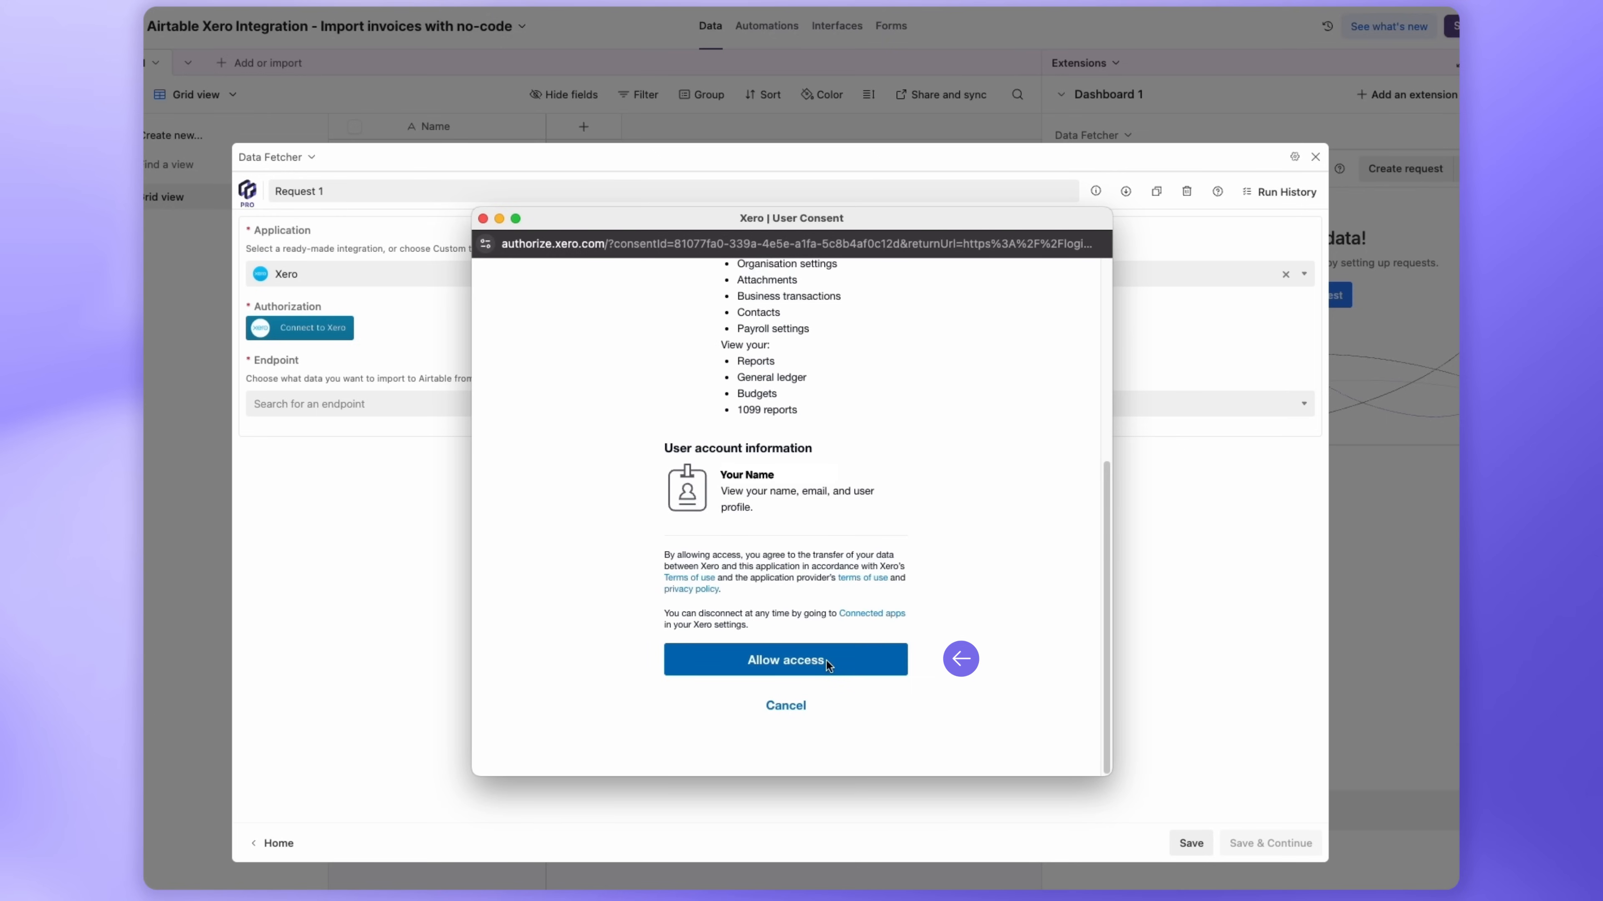
{"action": "left_click", "coordinate": [784, 660]}
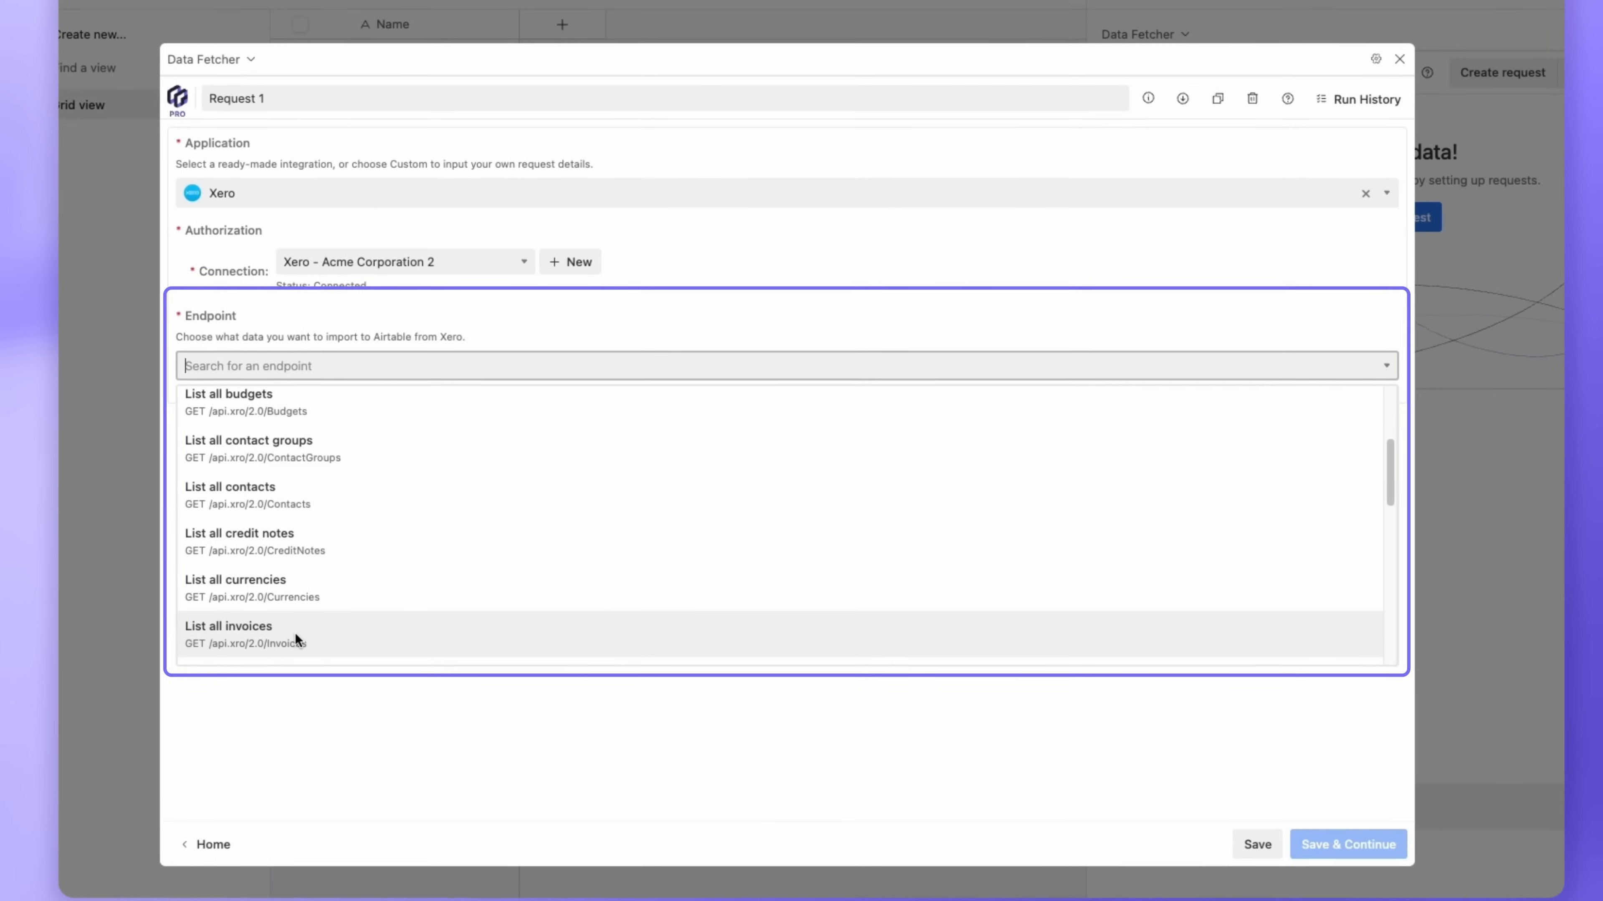
- Set the endpoint to List all invoices and name the request 'Import Xero Invoices'
{"action": "left_click", "coordinate": [228, 632]}
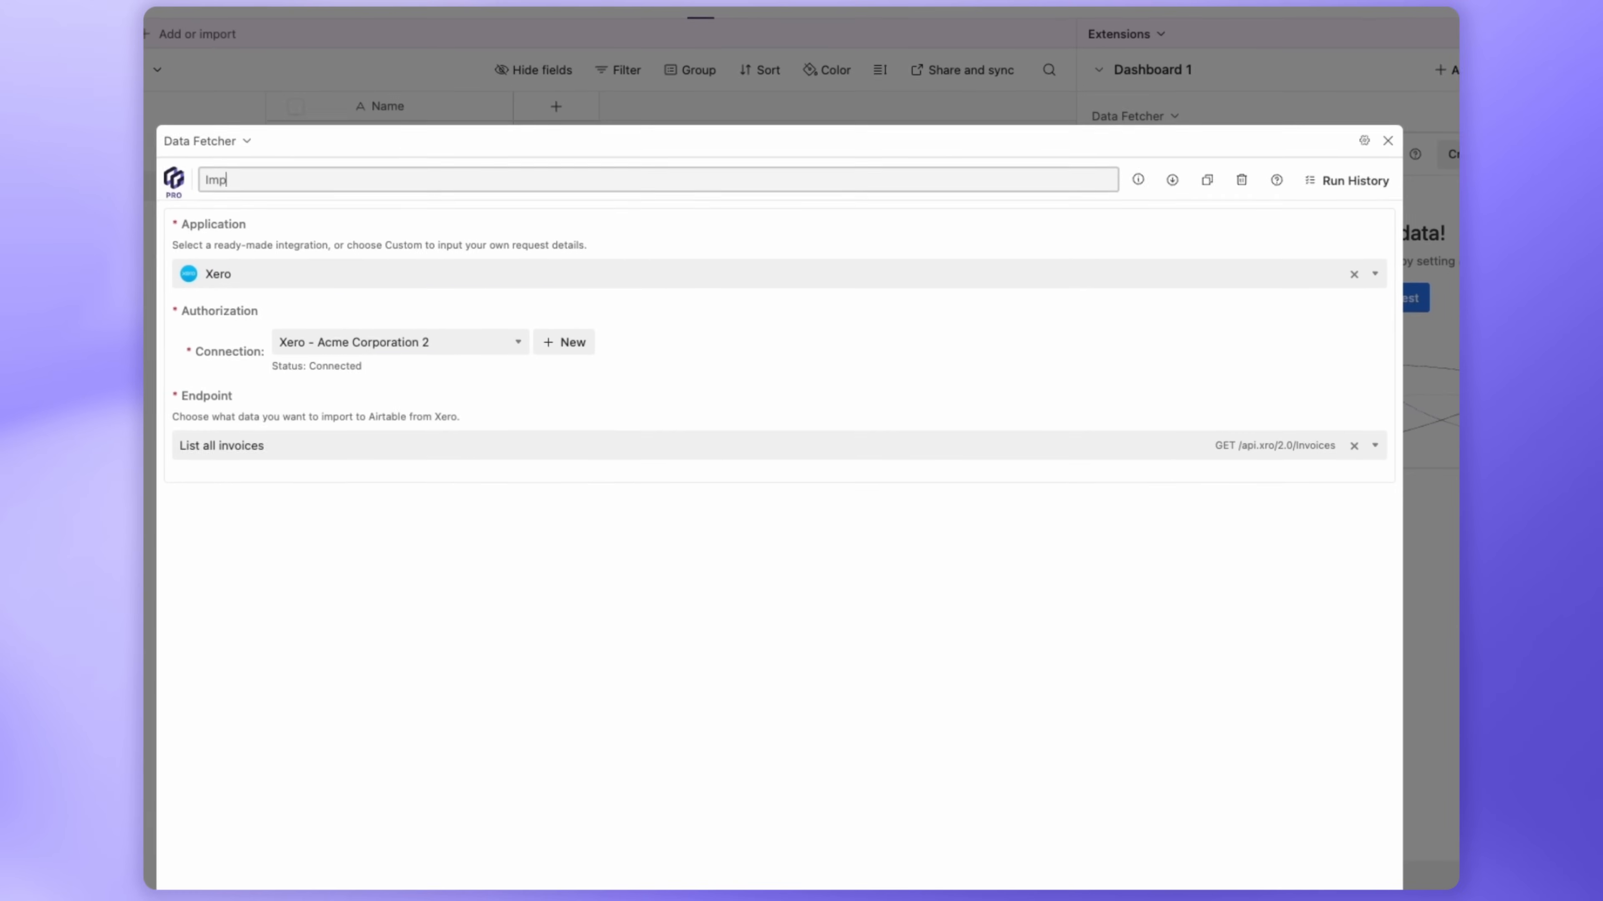
{"action": "type", "text": "Import Xero Invoices"}
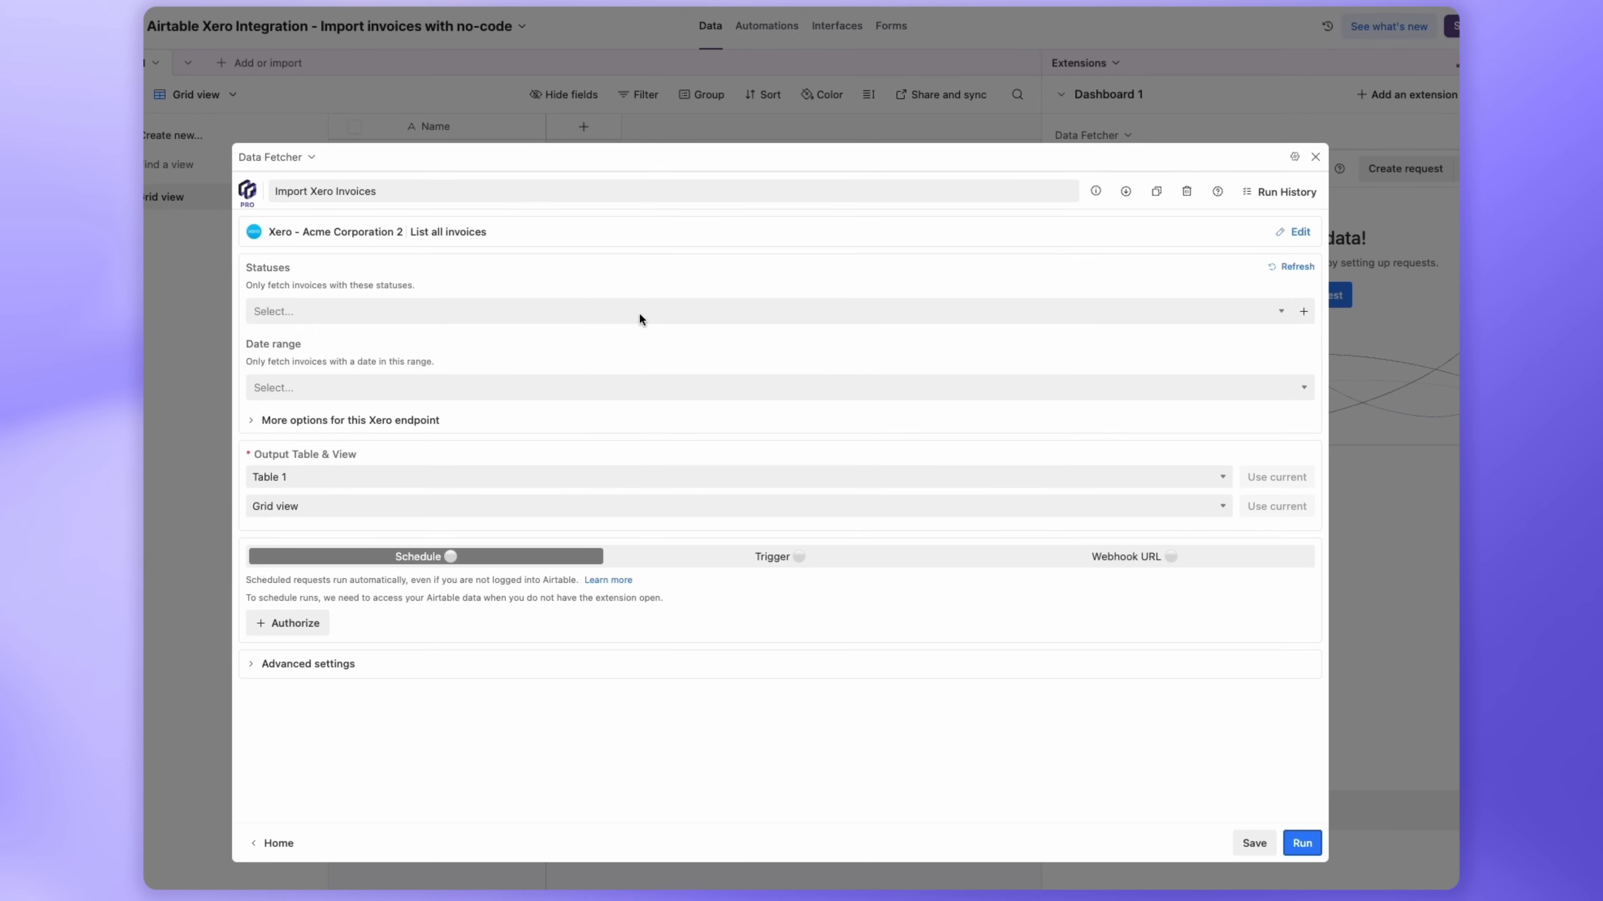
- Review the status filter, set Date range to Last 30 days, then save and run the request
{"action": "left_click", "coordinate": [664, 311]}
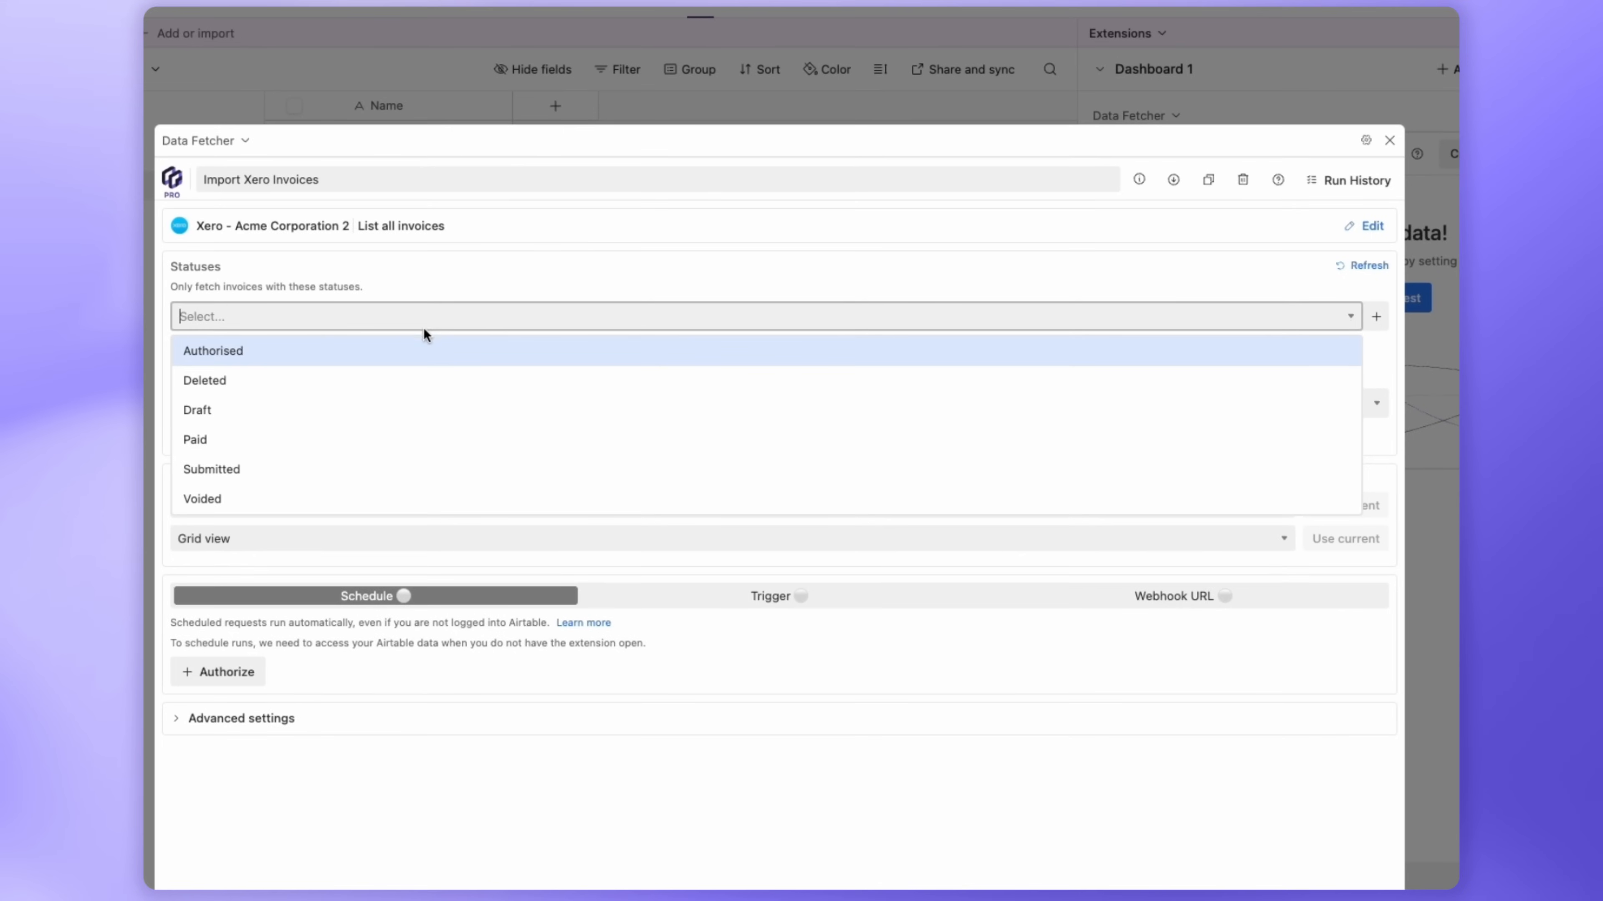
{"action": "mouse_move", "coordinate": [392, 500]}
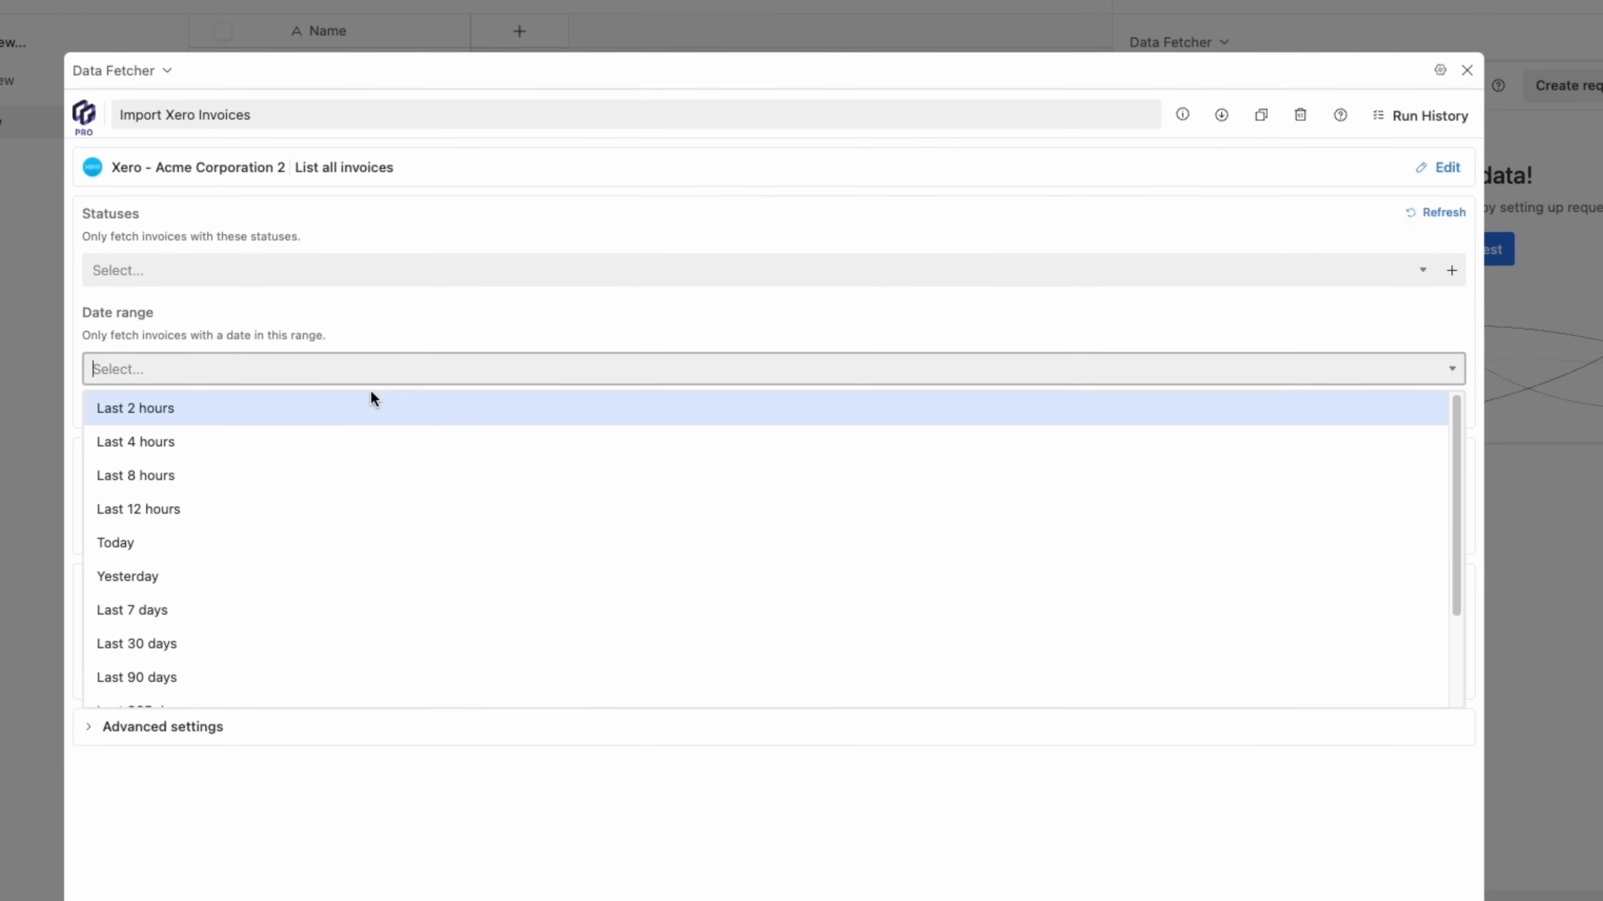
{"action": "left_click", "coordinate": [136, 643]}
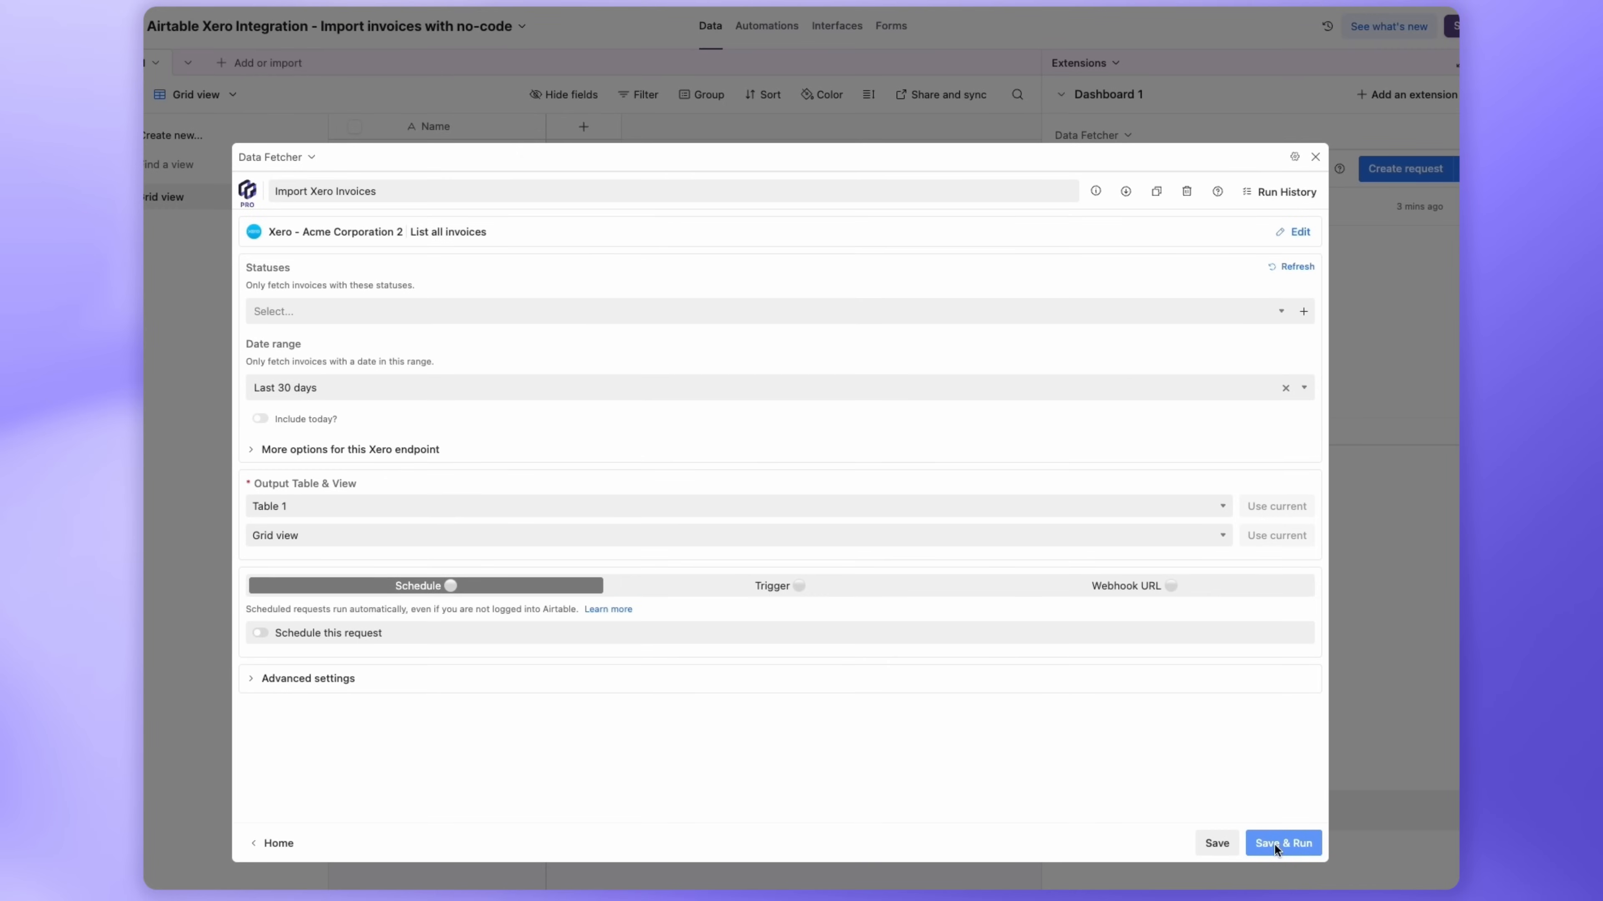
{"action": "left_click", "coordinate": [1283, 843]}
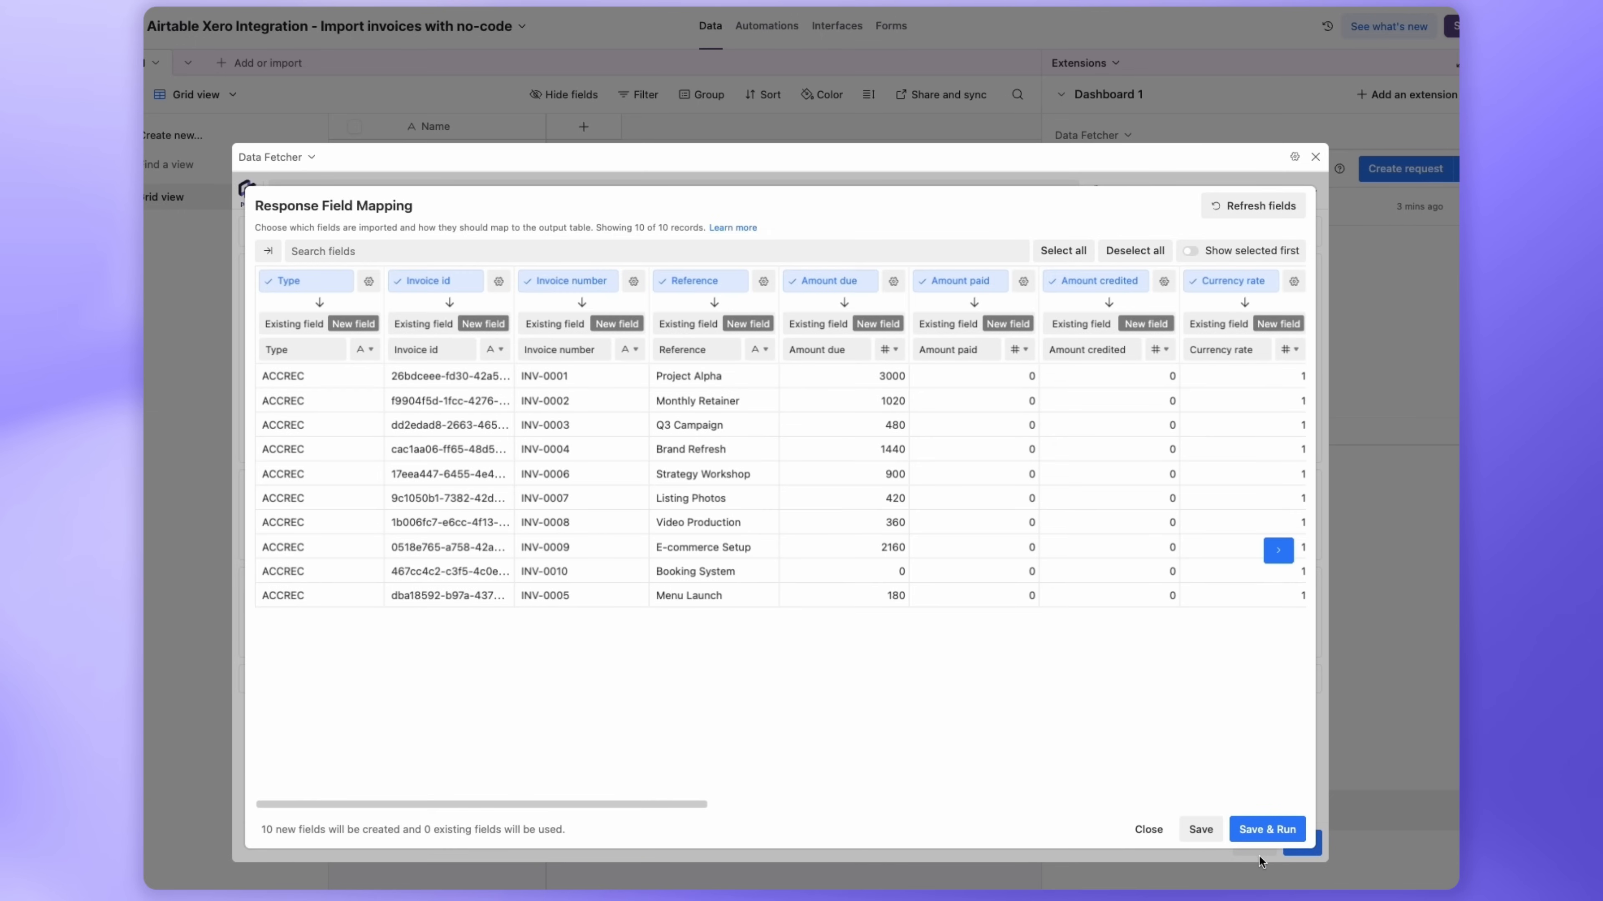
{"action": "mouse_move", "coordinate": [660, 371]}
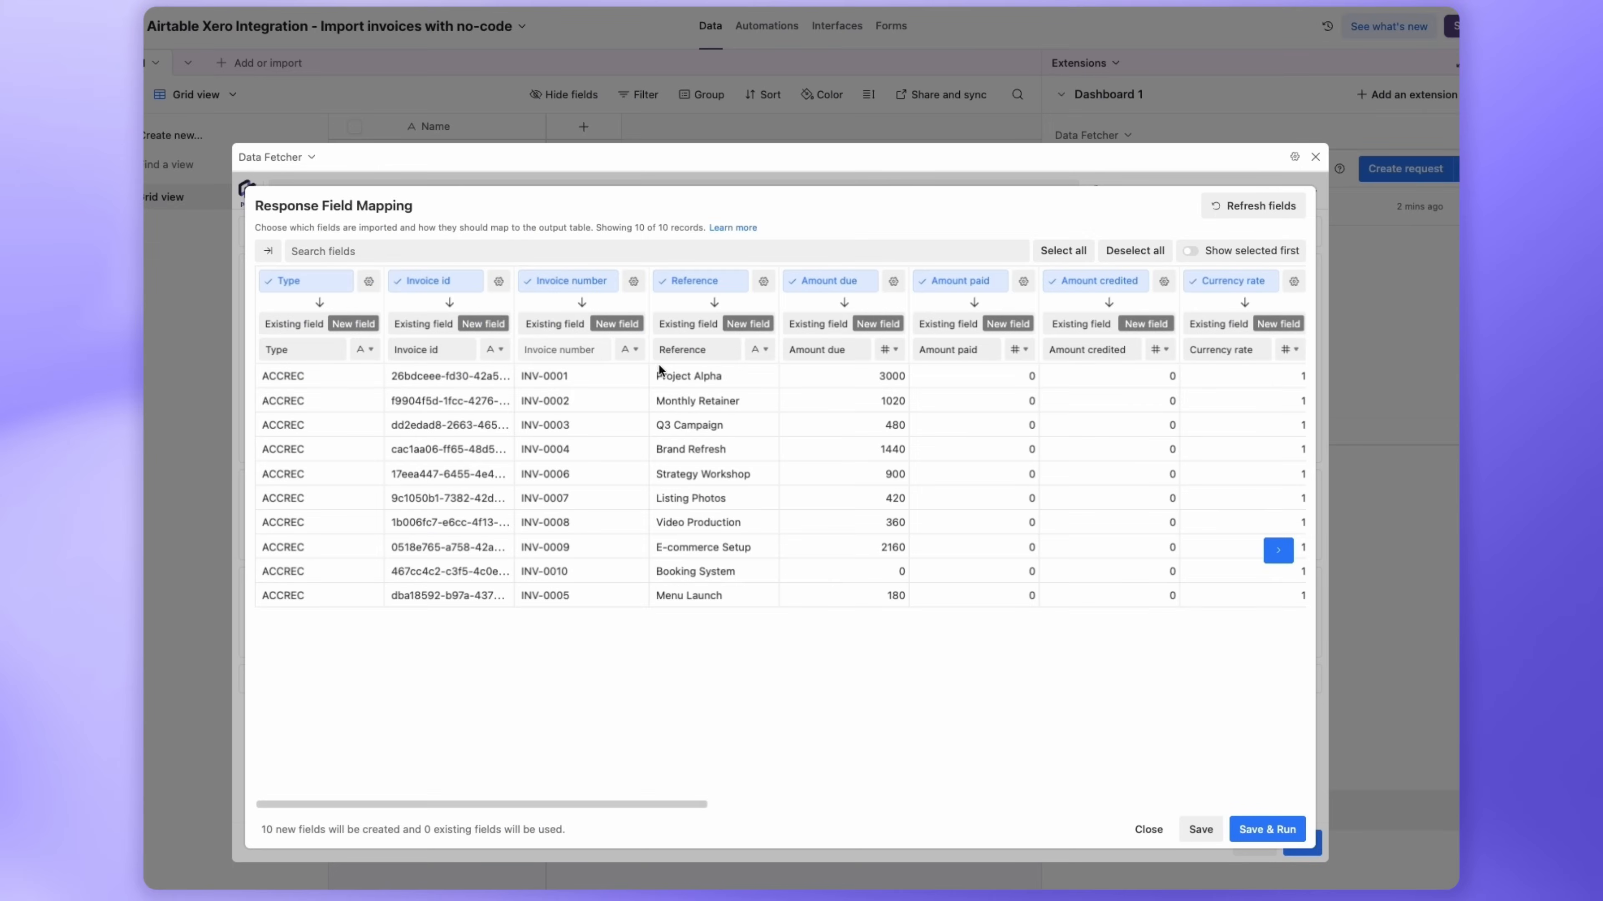
- Map Reference to the existing Name field, set Amount due as currency, and run the import
{"action": "scroll", "scroll_direction": "right", "scroll_amount": 3}
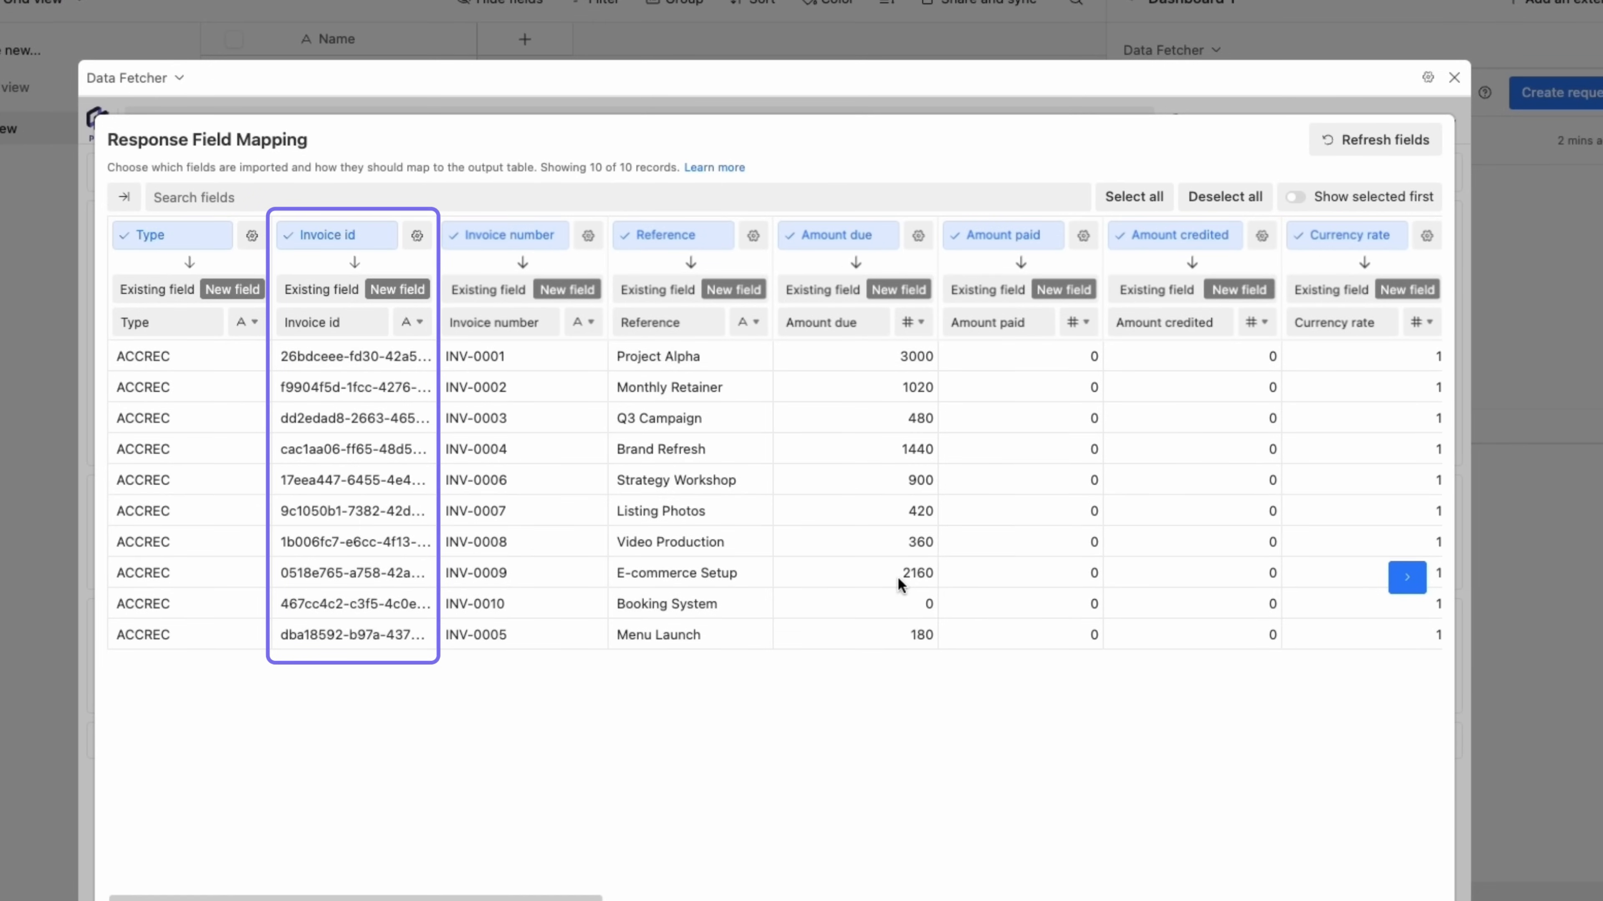
{"action": "left_click", "coordinate": [505, 235]}
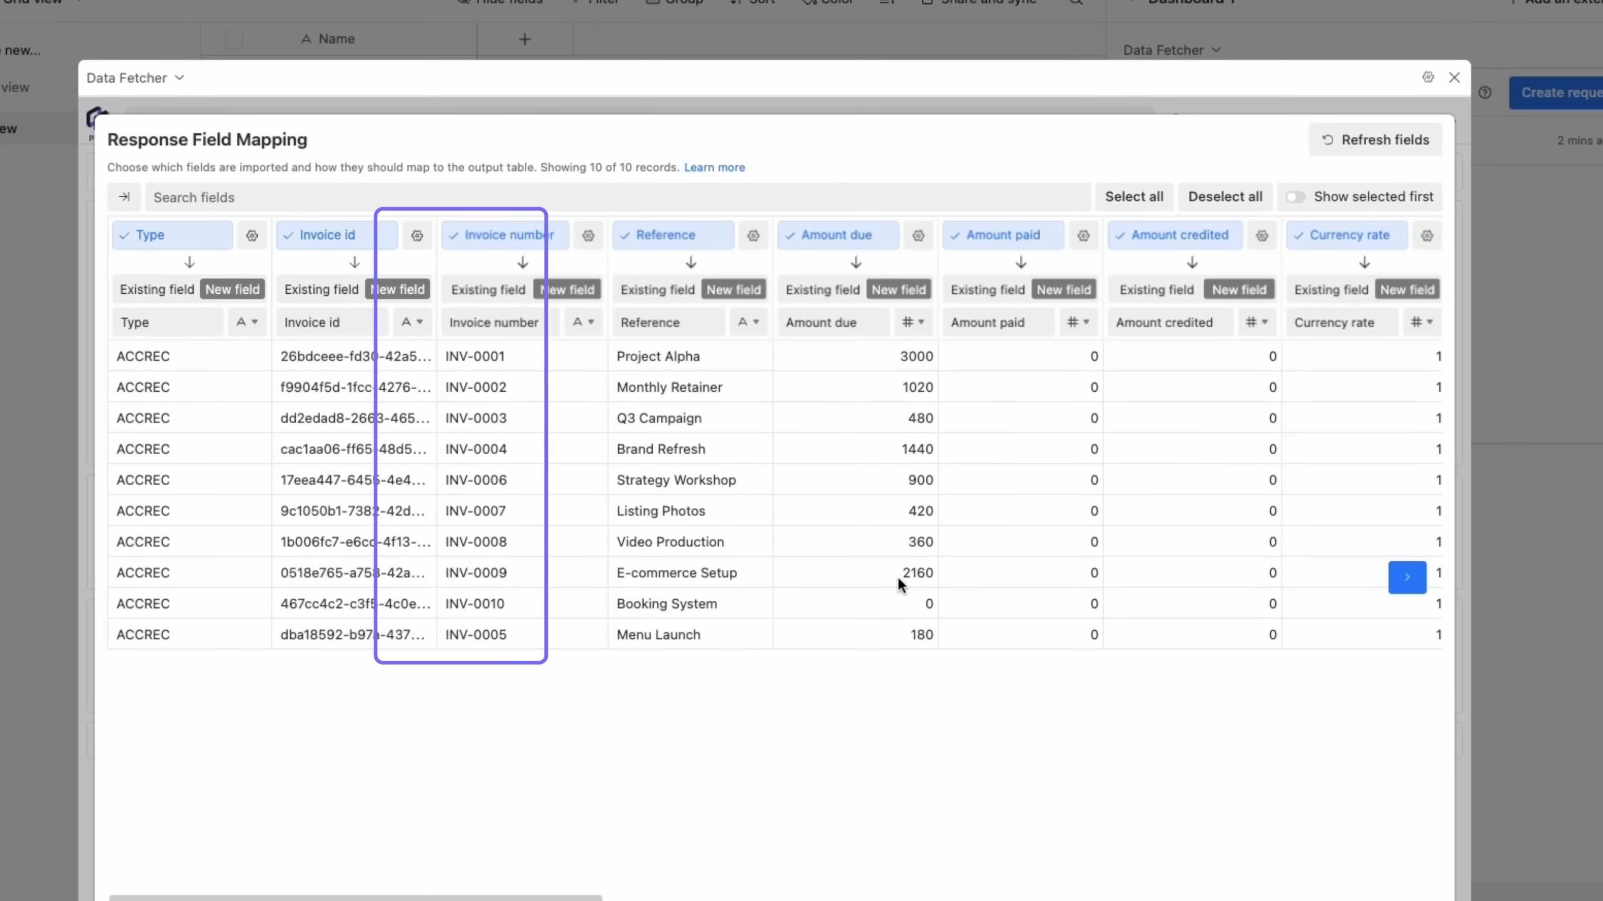
{"action": "left_click", "coordinate": [834, 236]}
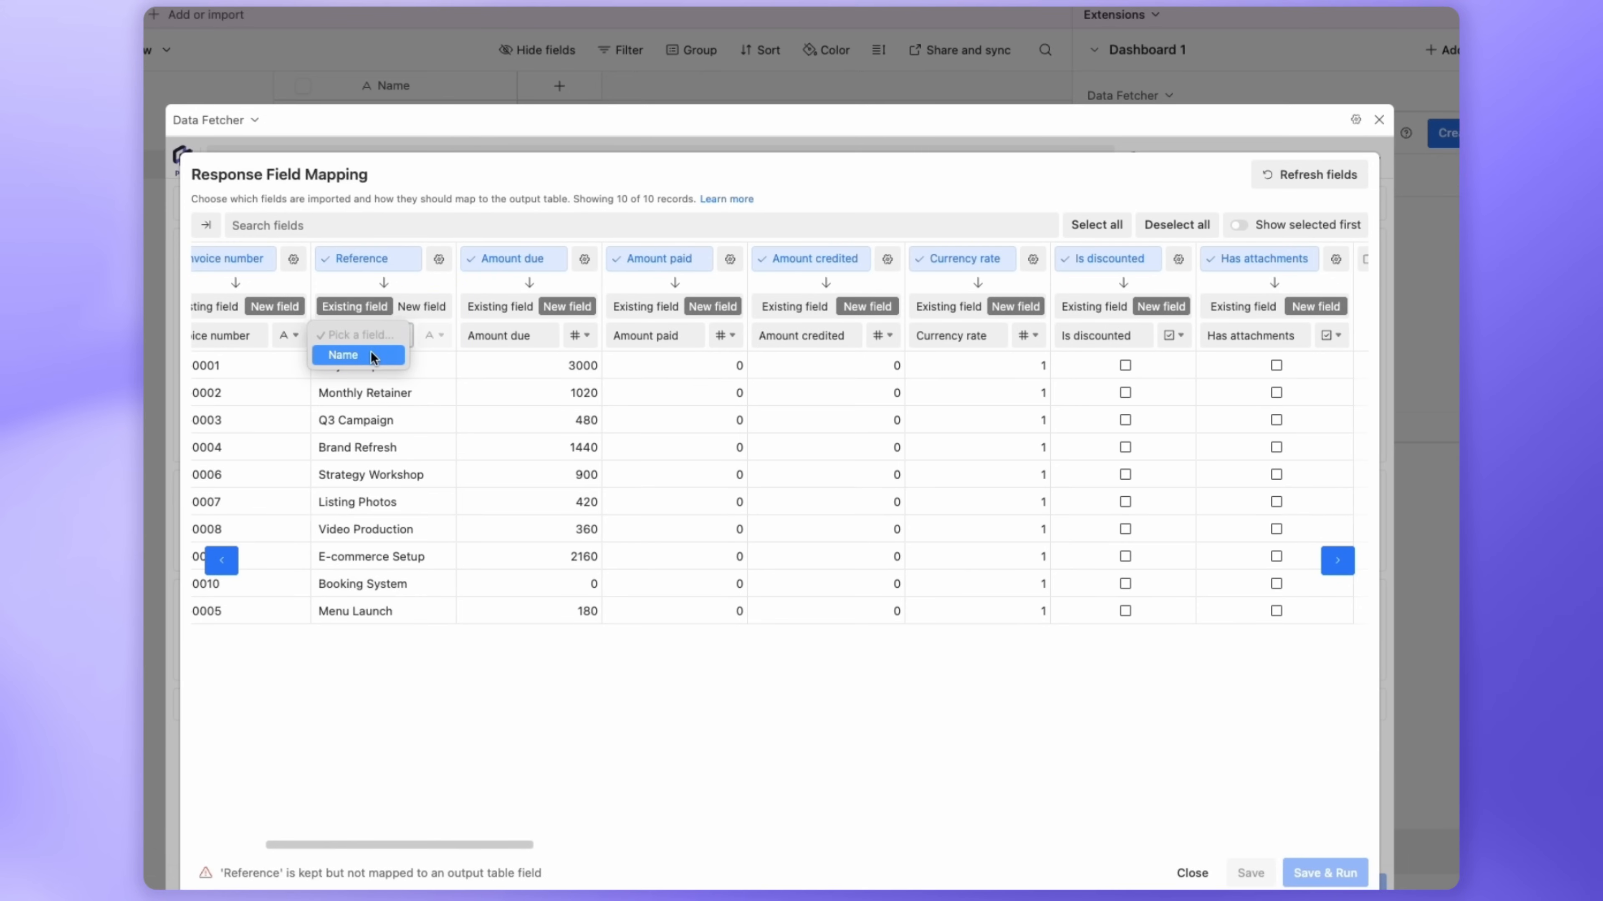
{"action": "left_click", "coordinate": [343, 355]}
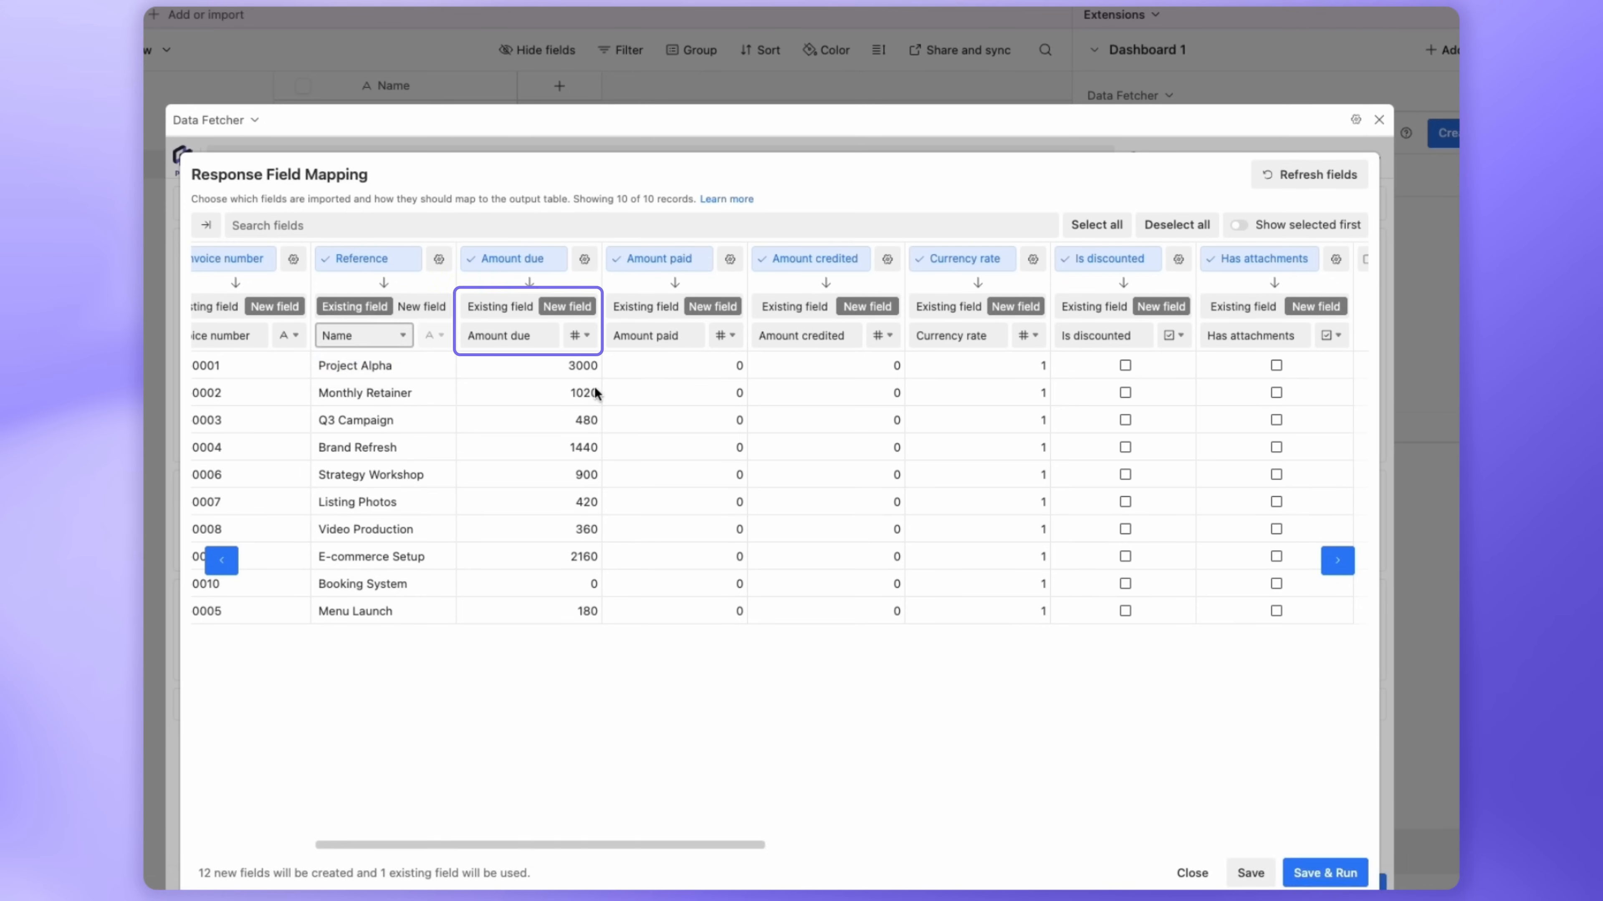
{"action": "left_click", "coordinate": [581, 336]}
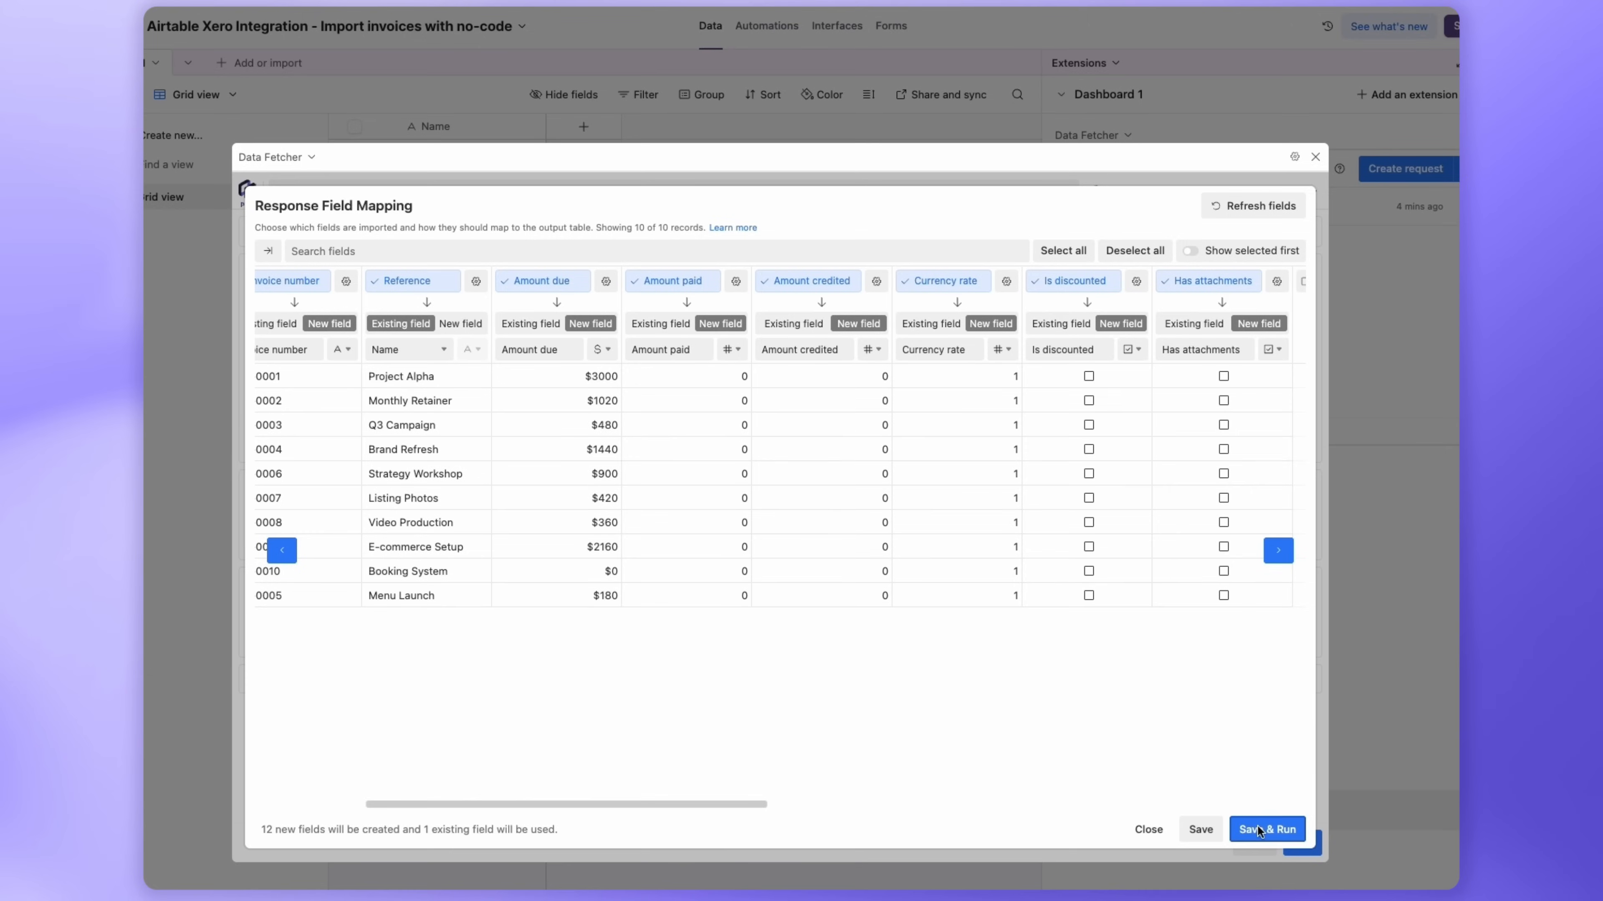
{"action": "left_click", "coordinate": [1266, 829]}
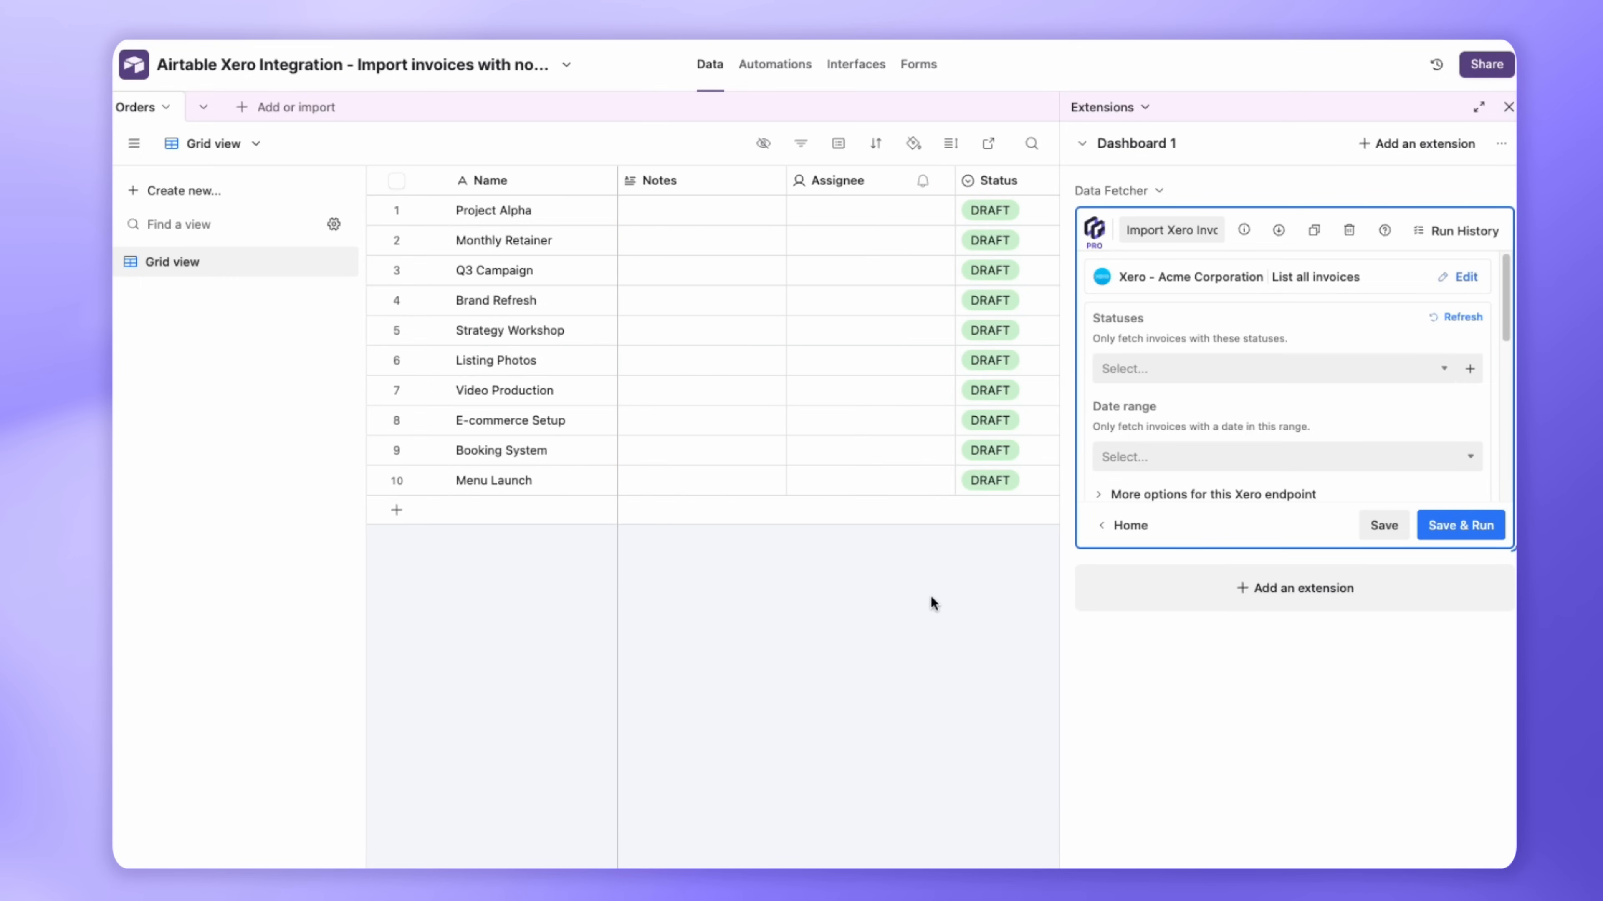
{"action": "mouse_move", "coordinate": [1442, 638]}
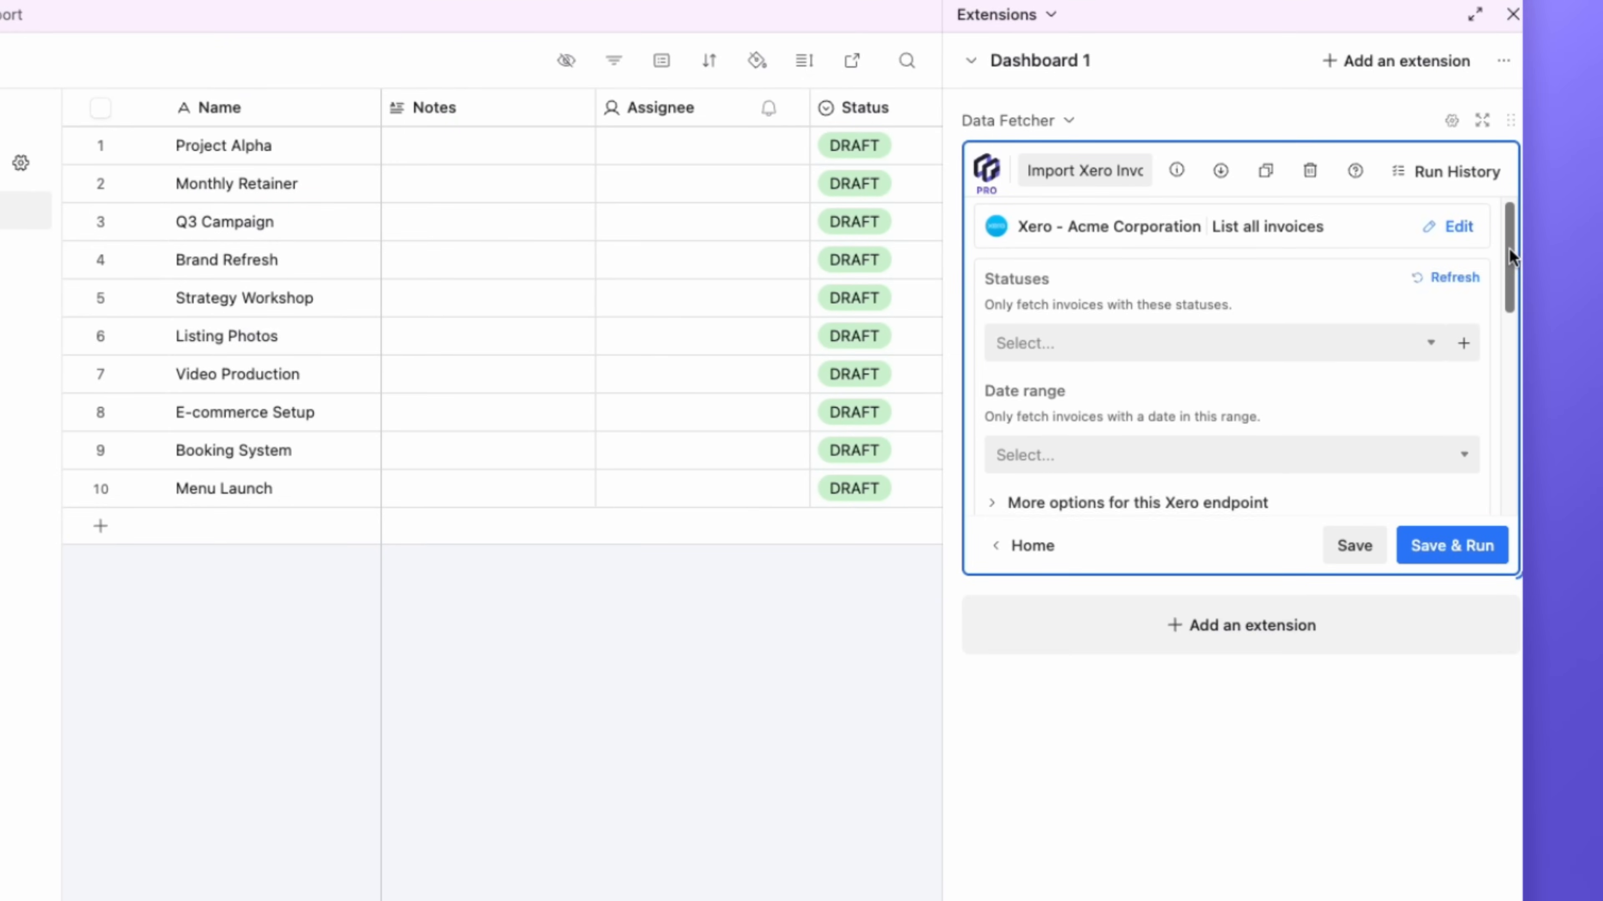
- Review the ten imported invoices and scroll to the Output Table & View settings
{"action": "scroll", "scroll_direction": "down", "scroll_amount": 3}
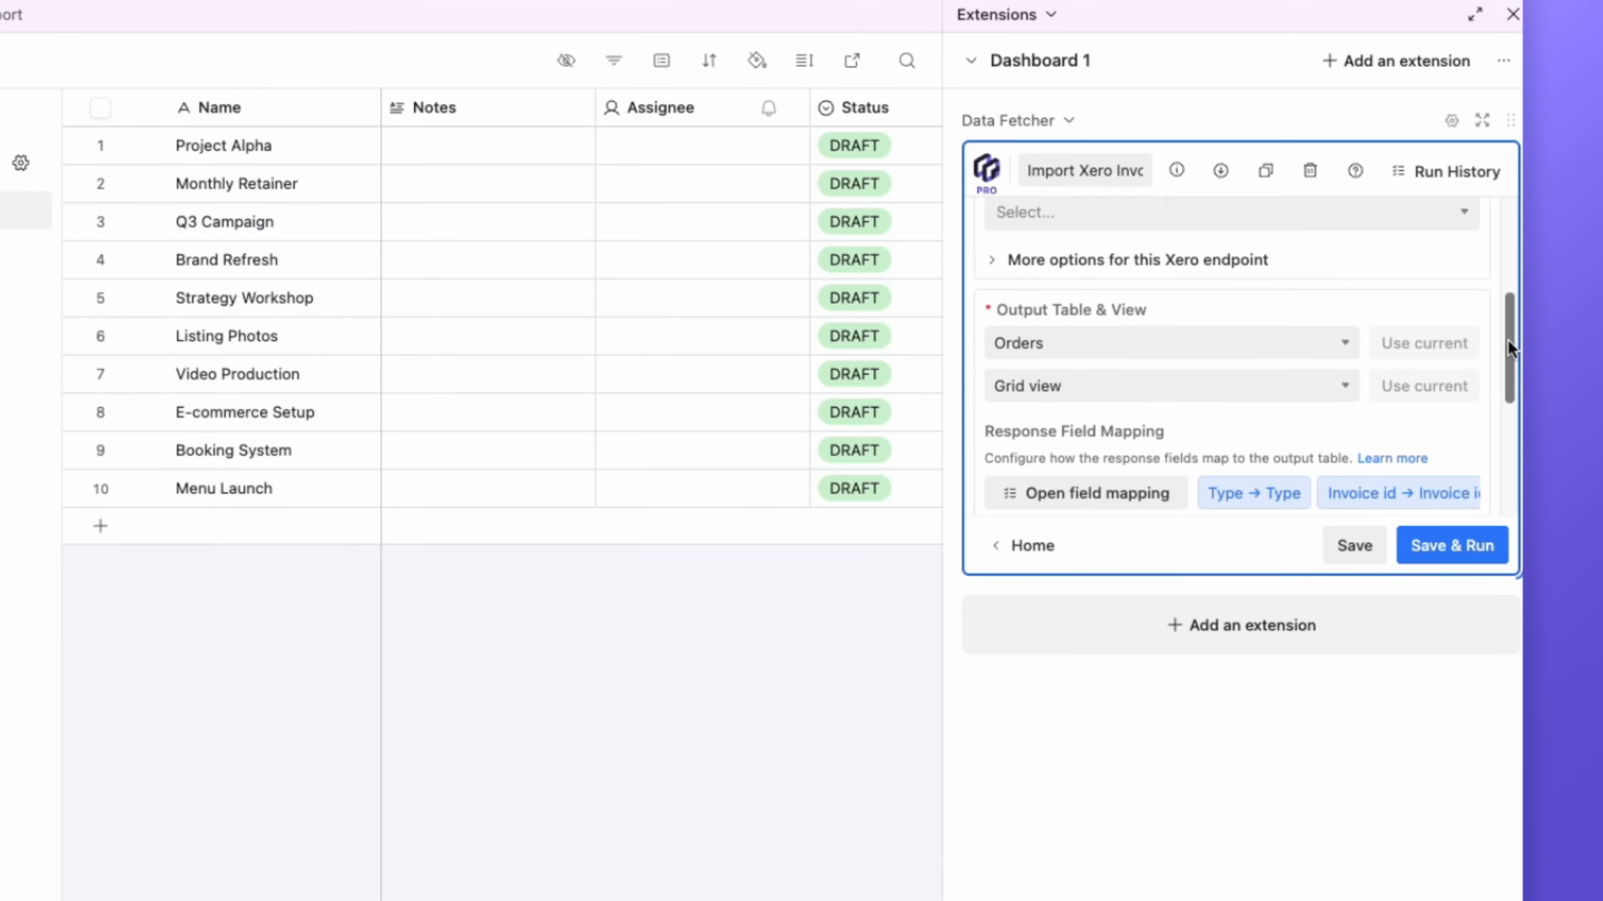
- Set the import to update records matched on Invoice id, save, and run the request
{"action": "scroll", "scroll_direction": "down", "scroll_amount": 3}
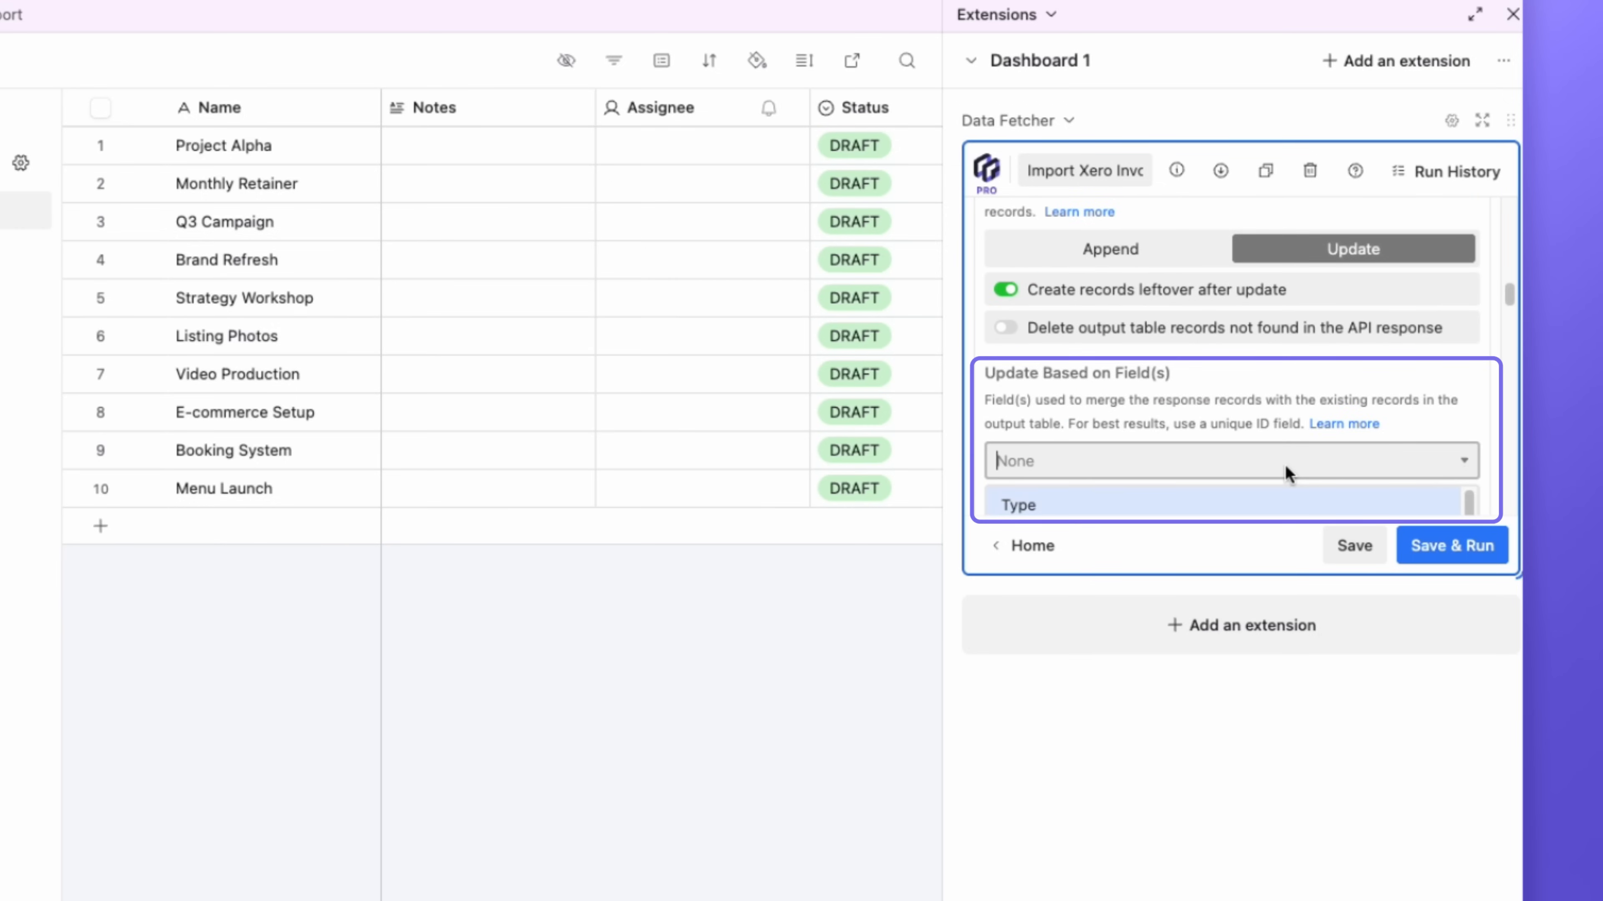
{"action": "left_click", "coordinate": [1021, 504]}
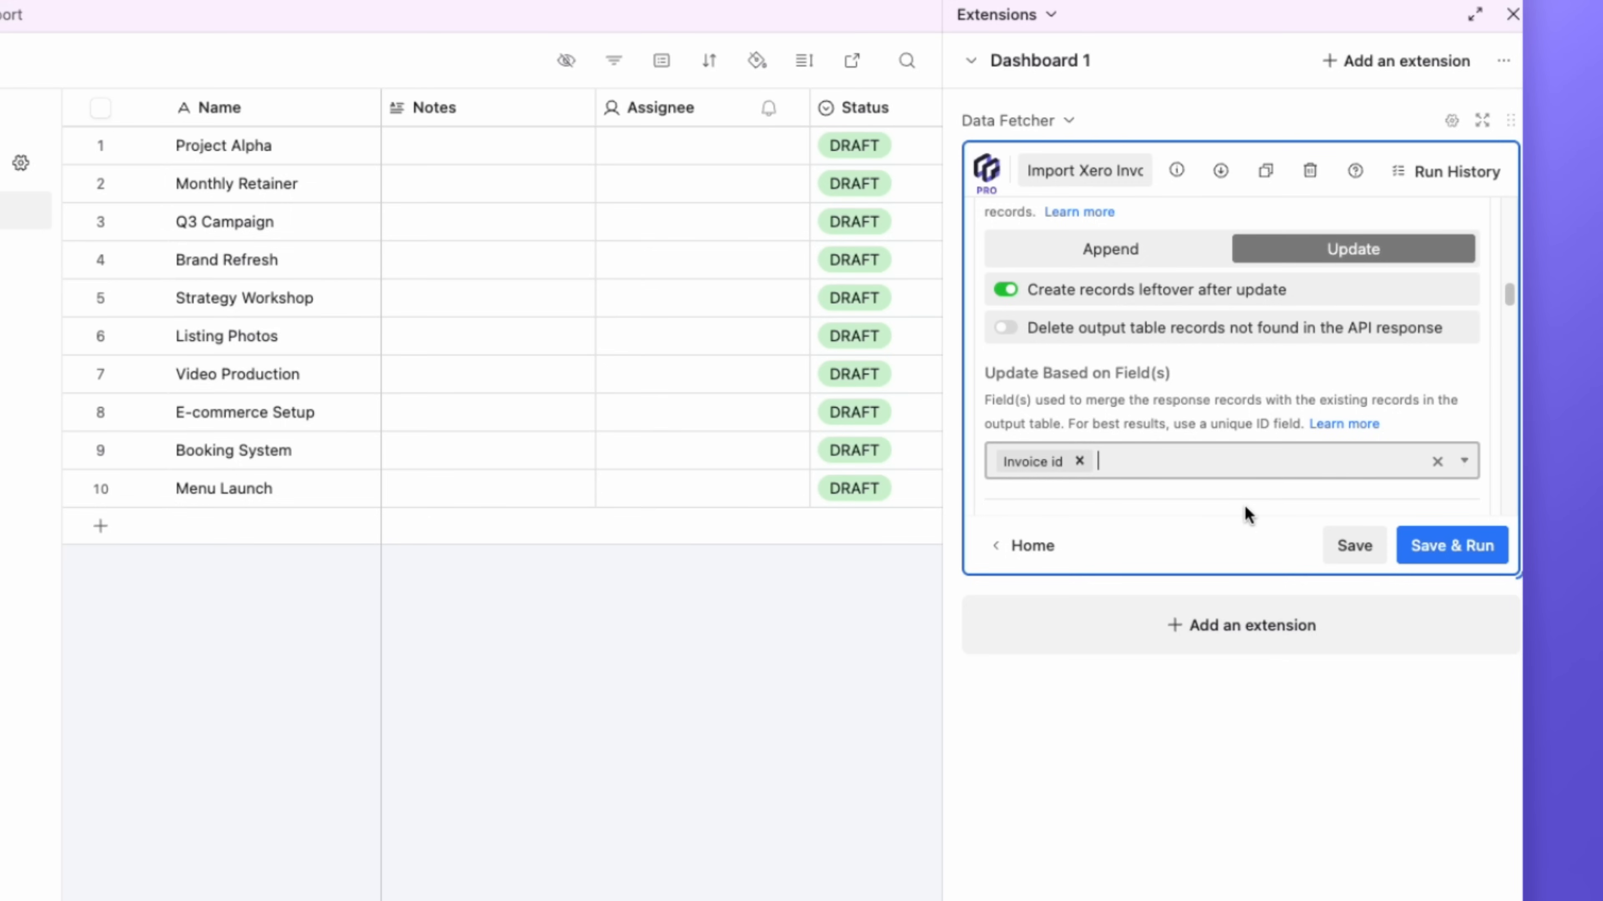
{"action": "mouse_move", "coordinate": [1284, 570]}
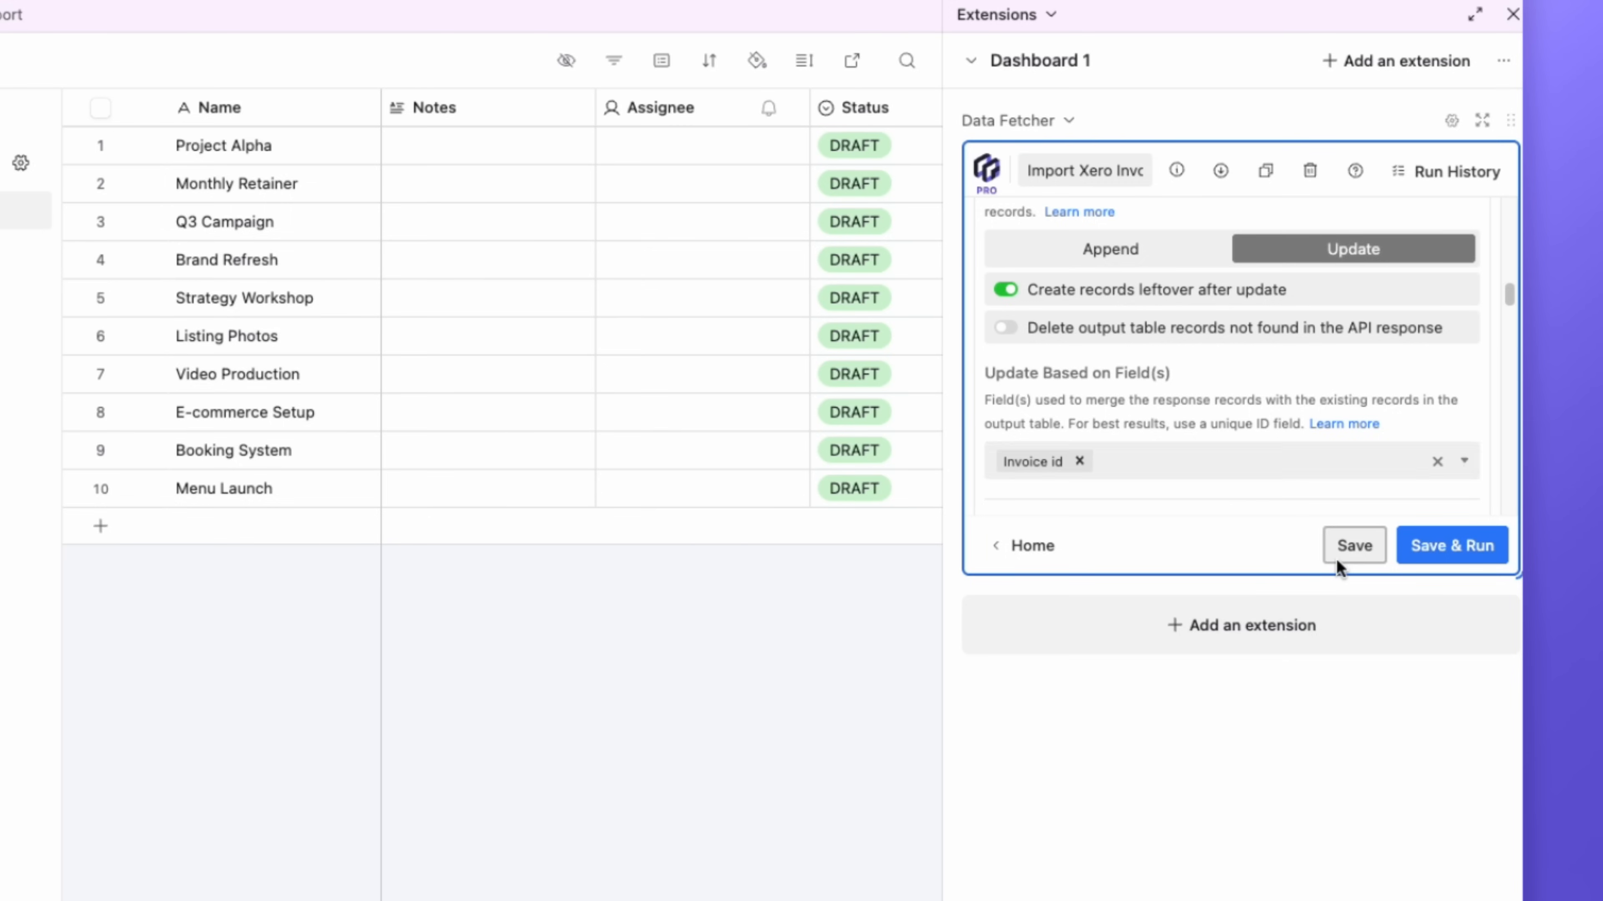
{"action": "left_click", "coordinate": [1353, 545]}
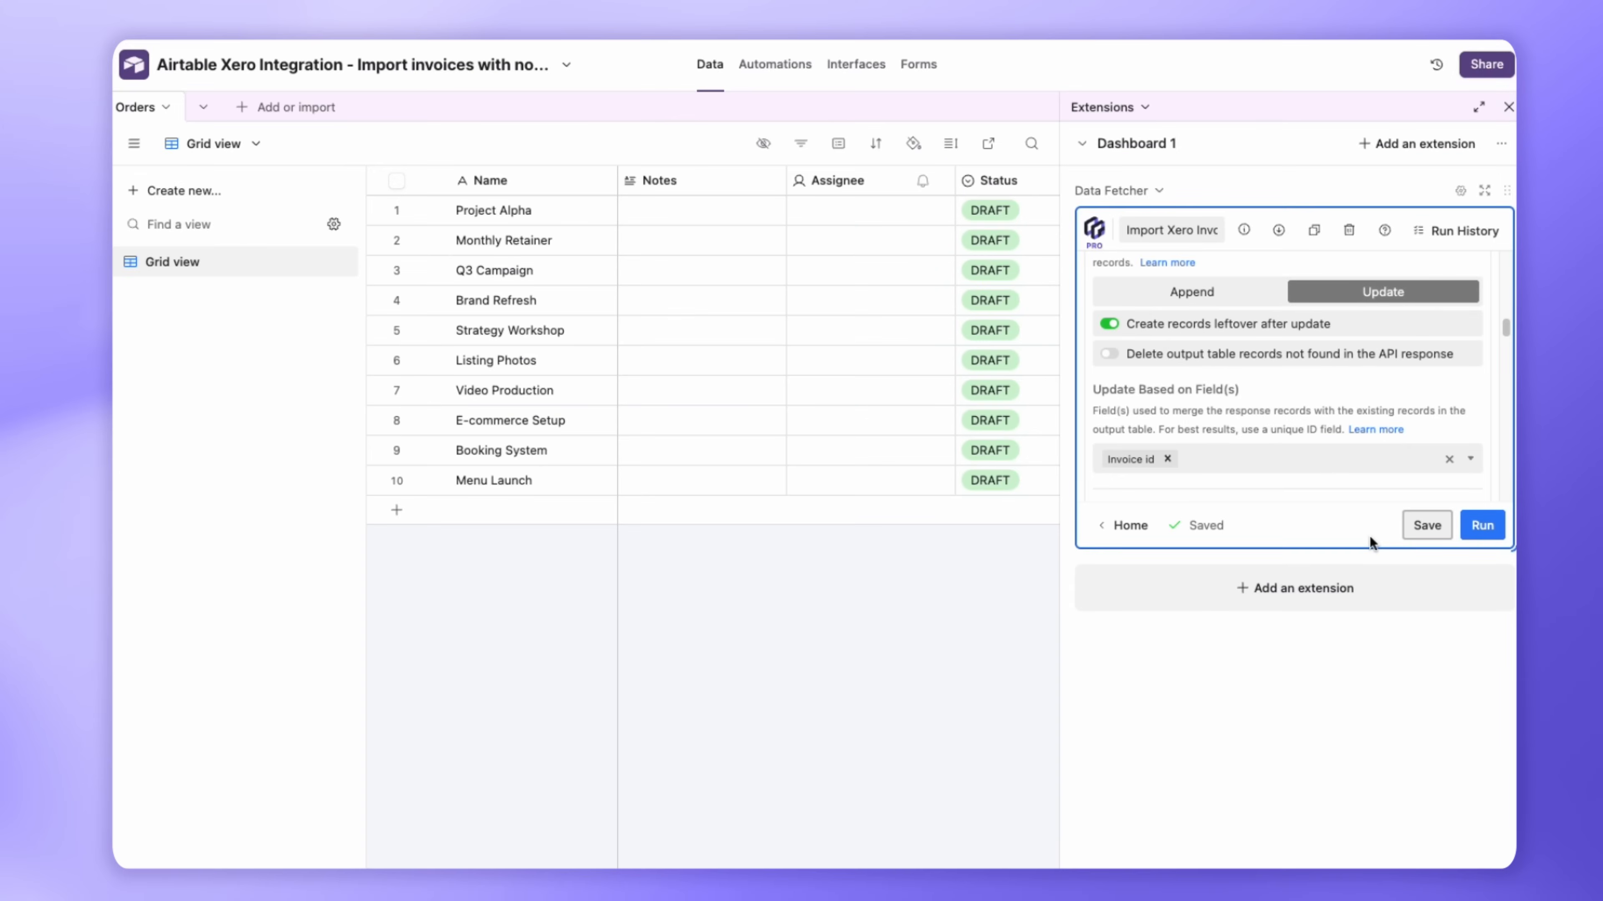
{"action": "left_click", "coordinate": [1480, 524]}
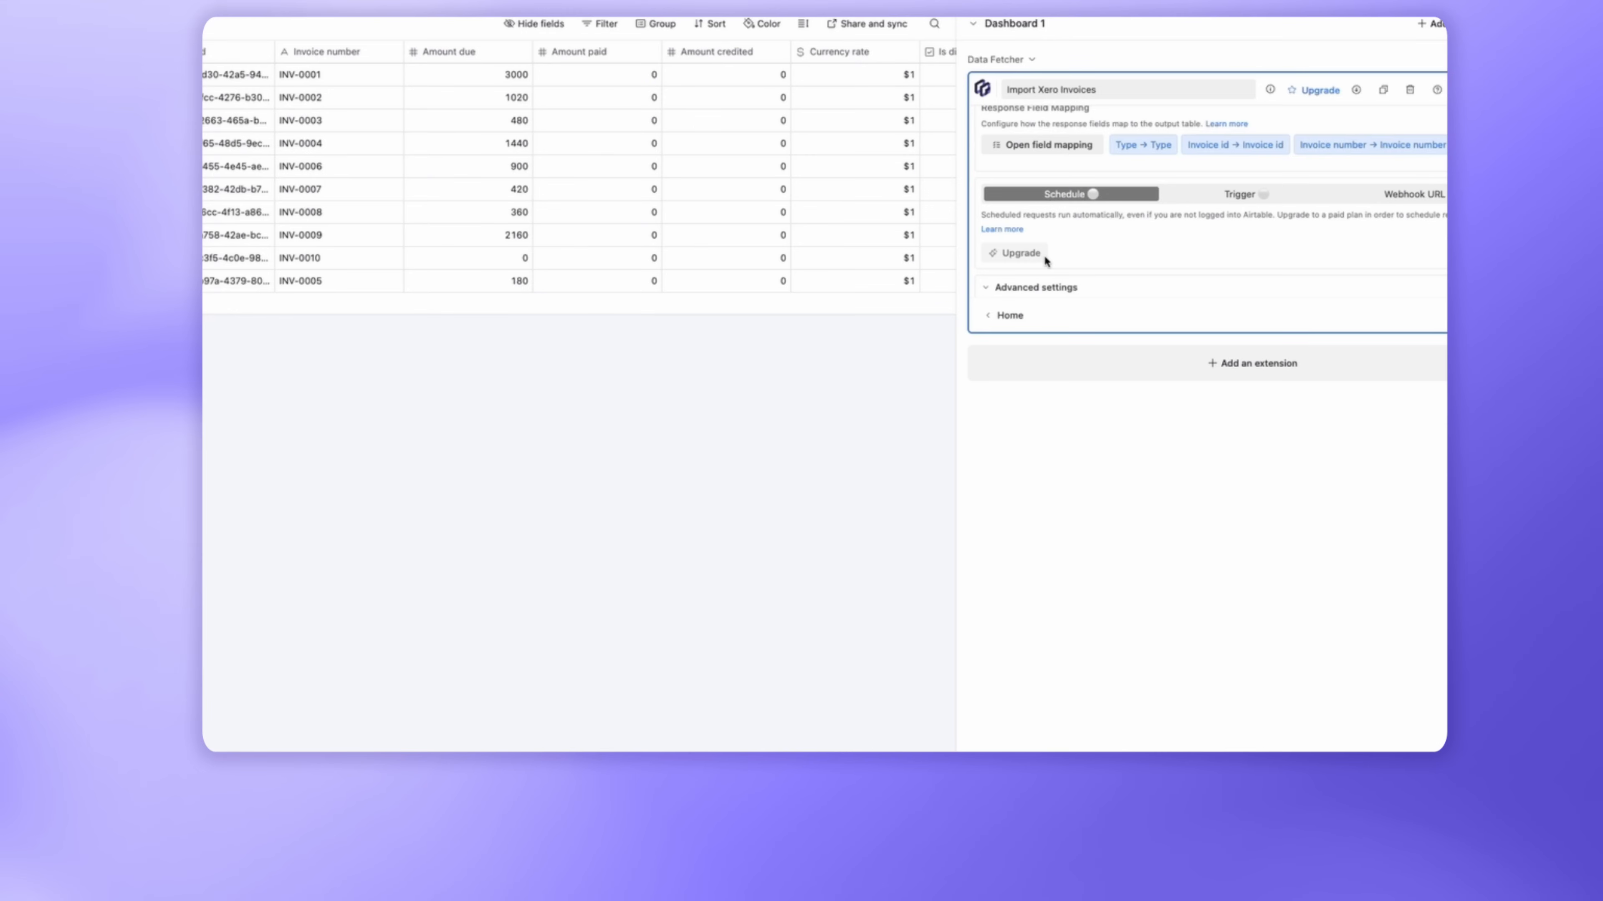
- Authorize Data Fetcher's Airtable access to the Xero integration base for scheduled runs
{"action": "left_click", "coordinate": [1015, 252]}
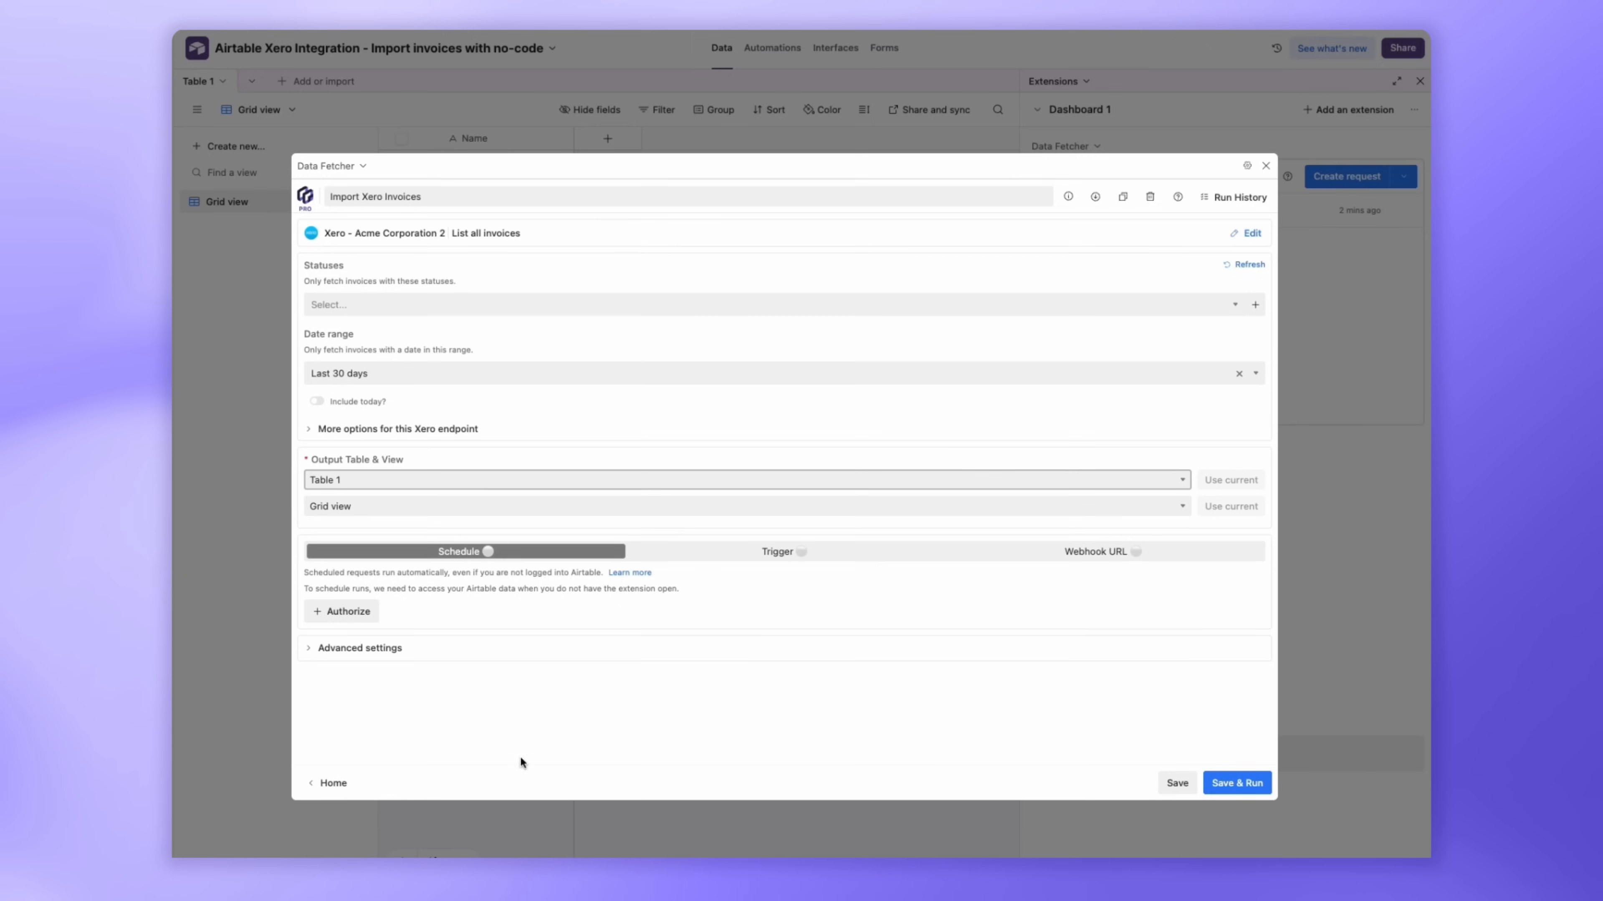
{"action": "left_click", "coordinate": [342, 611]}
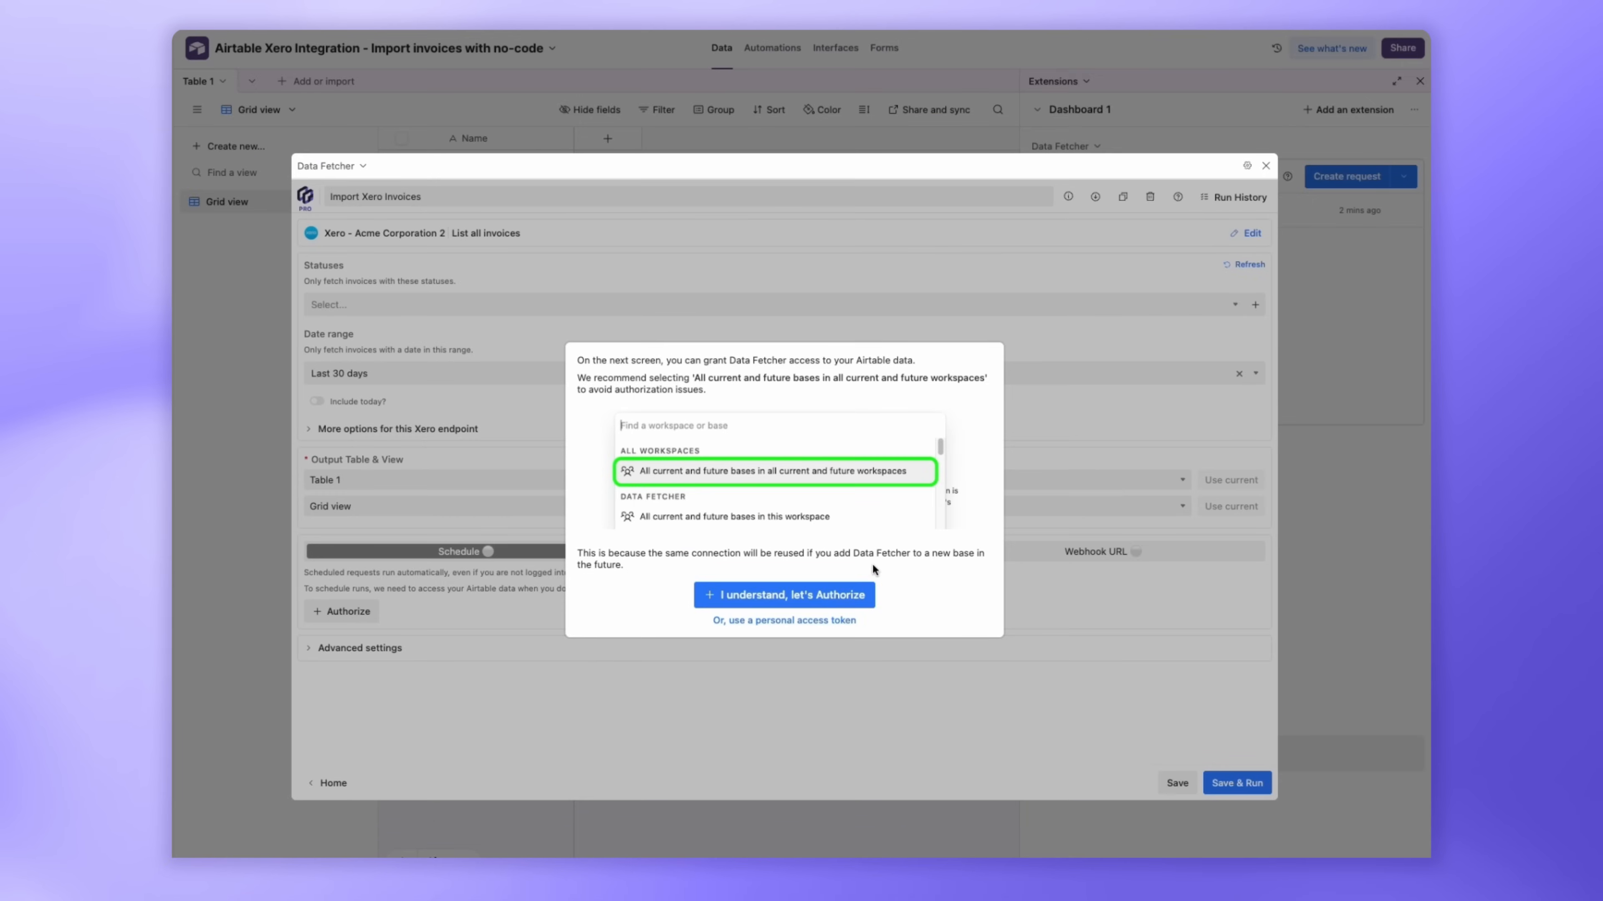
{"action": "left_click", "coordinate": [783, 595]}
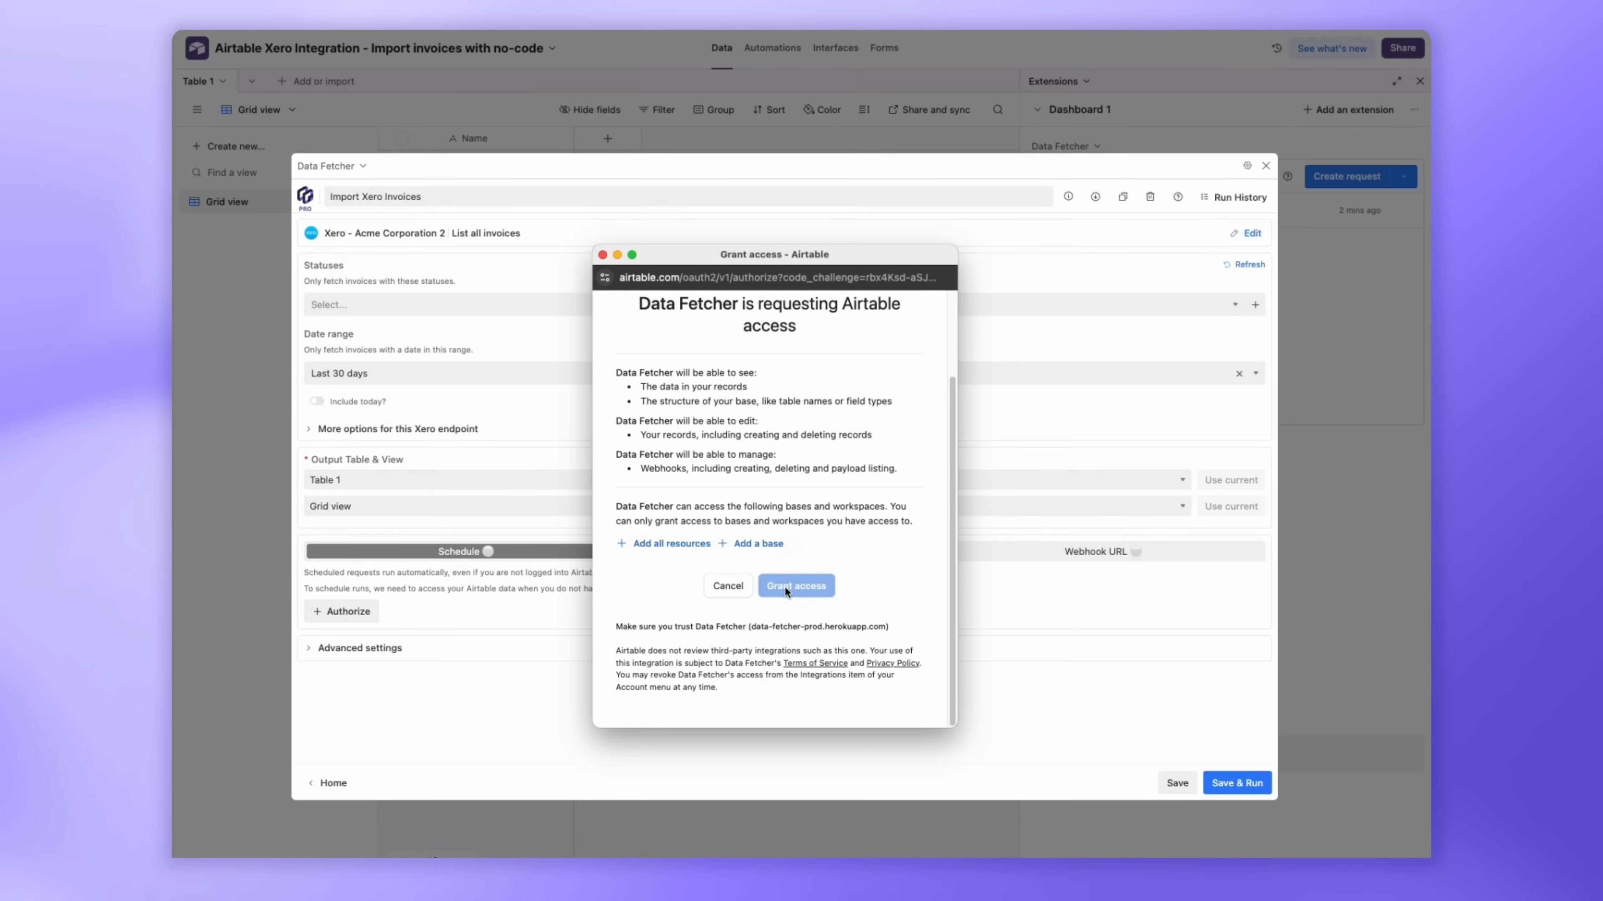
{"action": "left_click", "coordinate": [795, 586]}
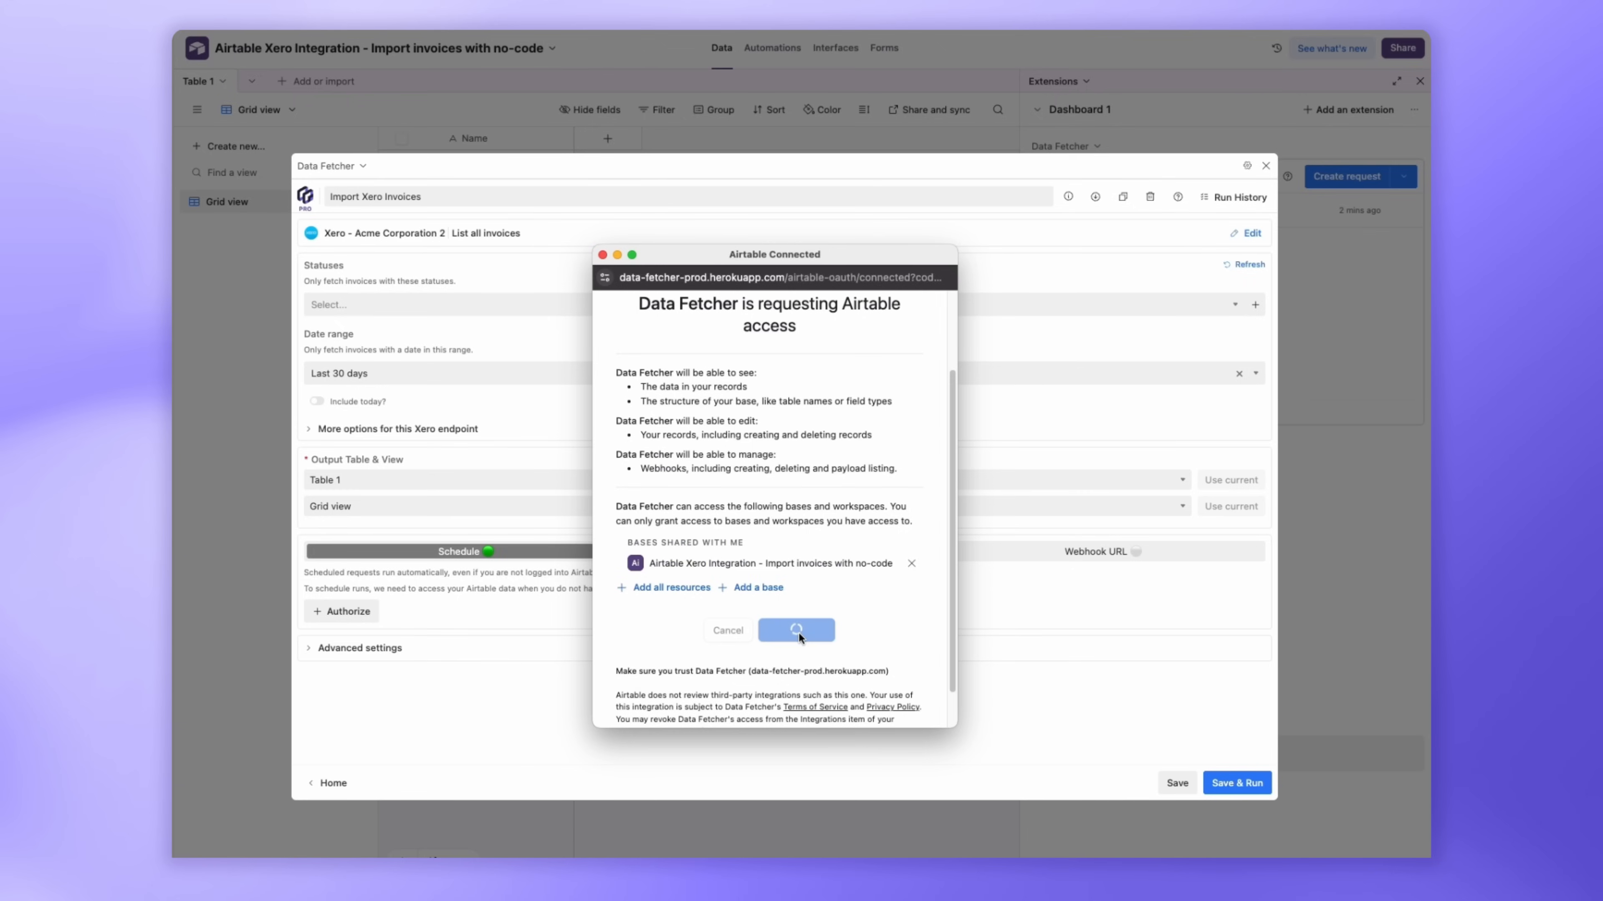
{"action": "left_click", "coordinate": [796, 629]}
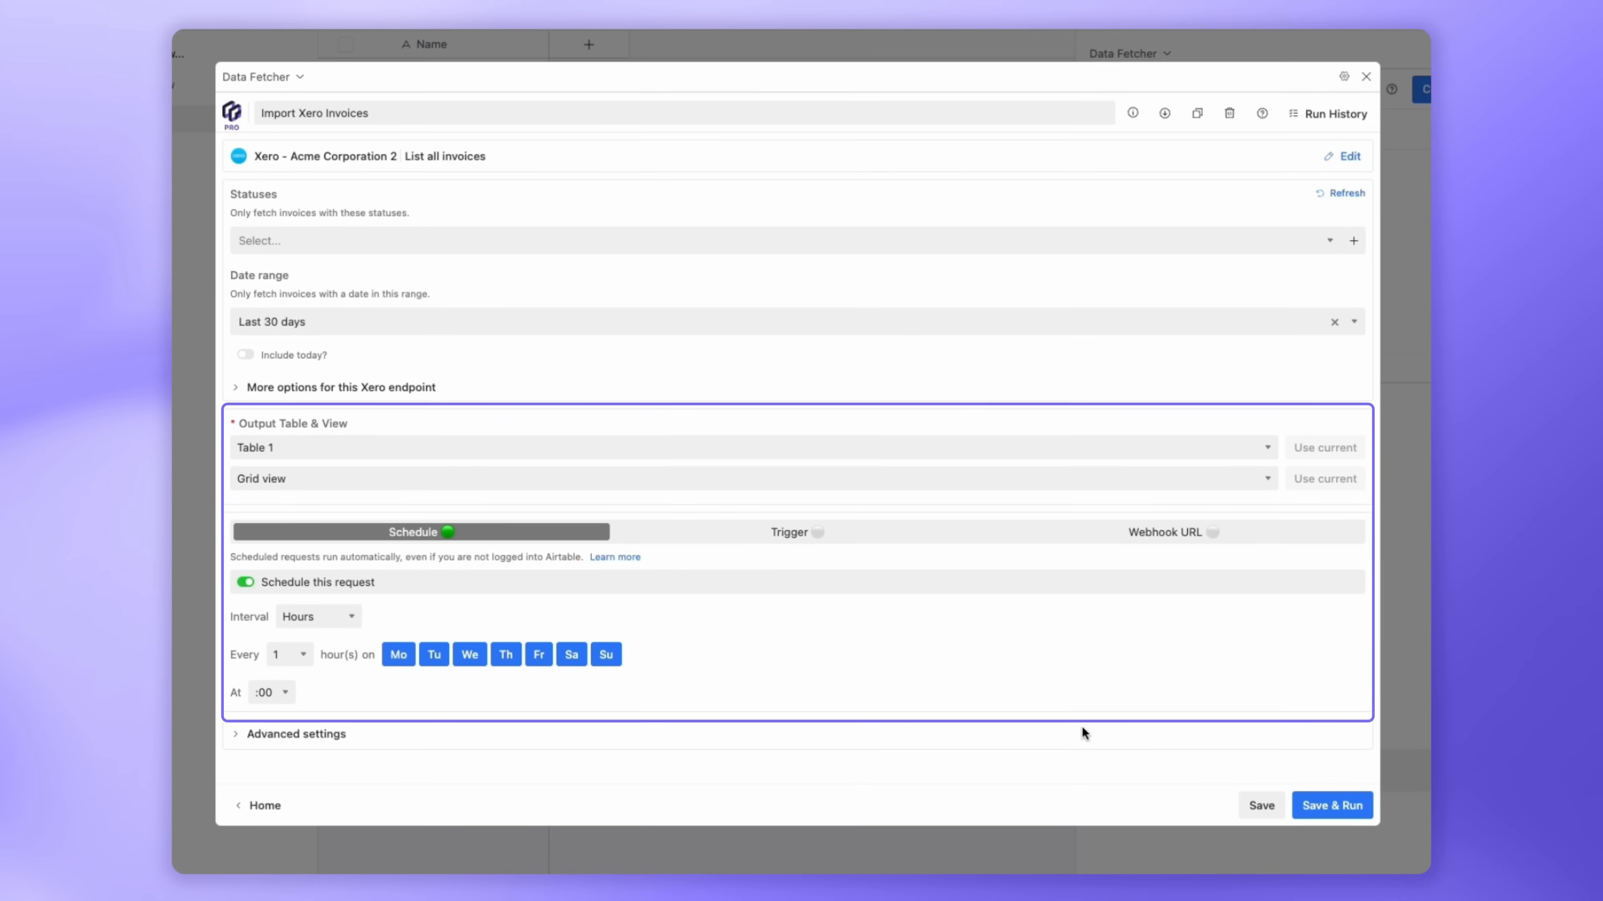
- Save the schedule running every 1 hour on Mo–Su at :00
{"action": "left_click", "coordinate": [1260, 805]}
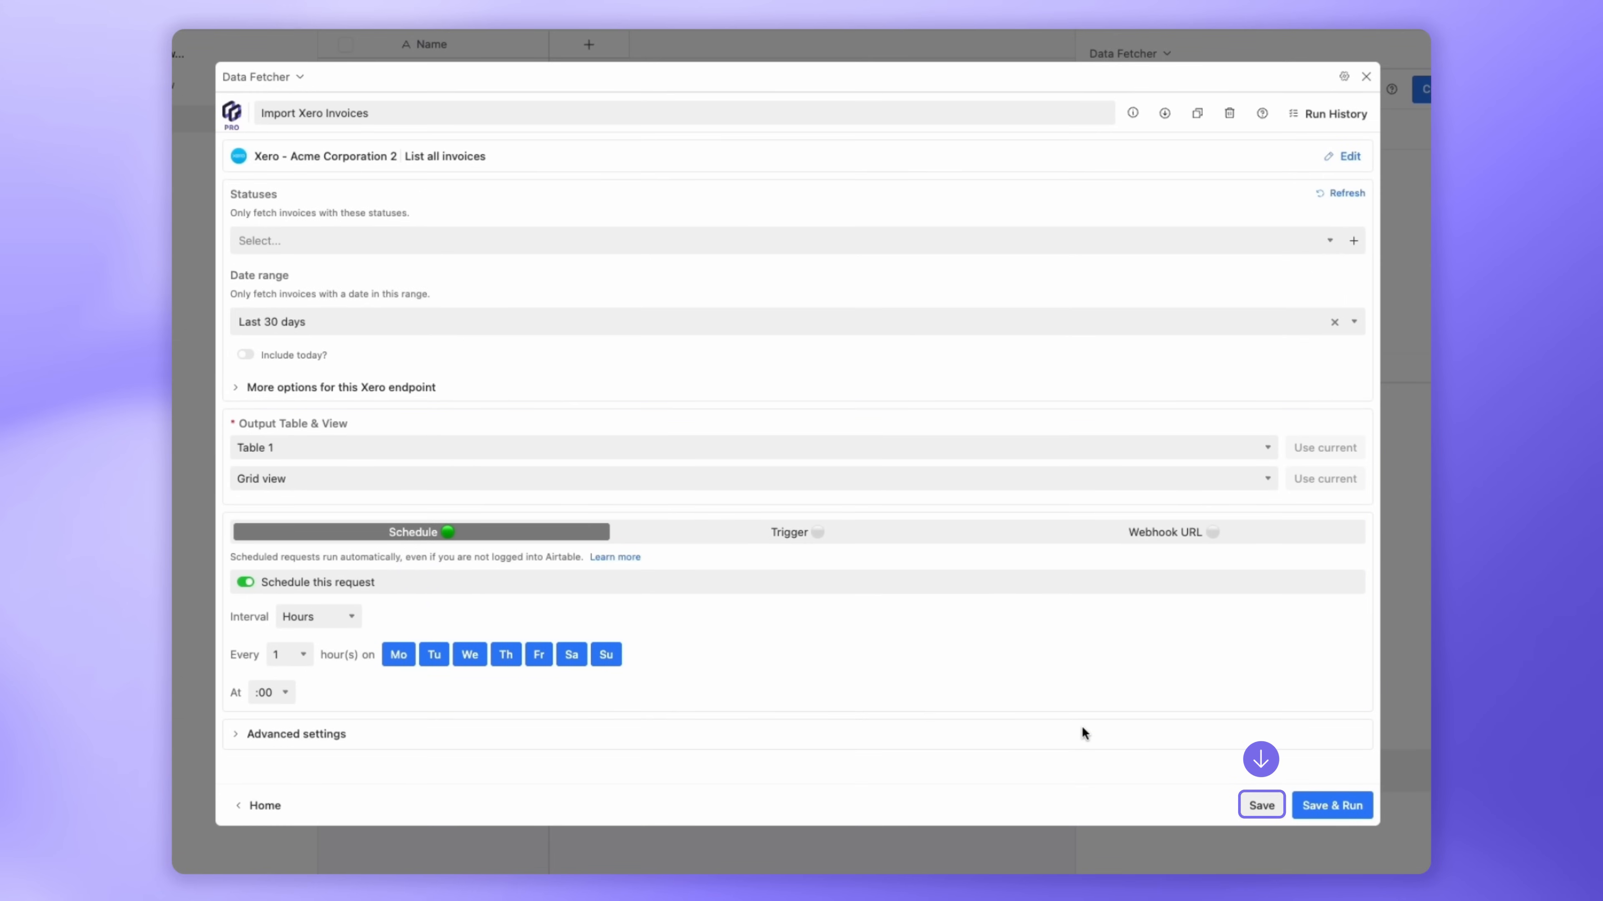